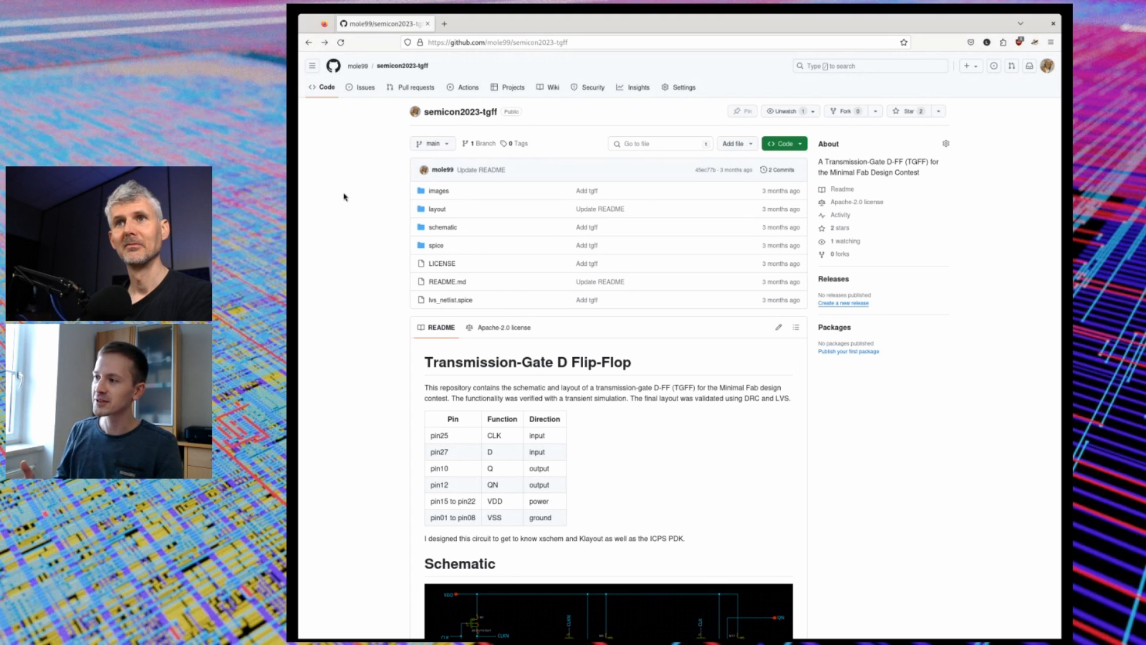
Scroll past the file list to the README's D flip-flop pin table and Schematic.
scroll("down", 3)
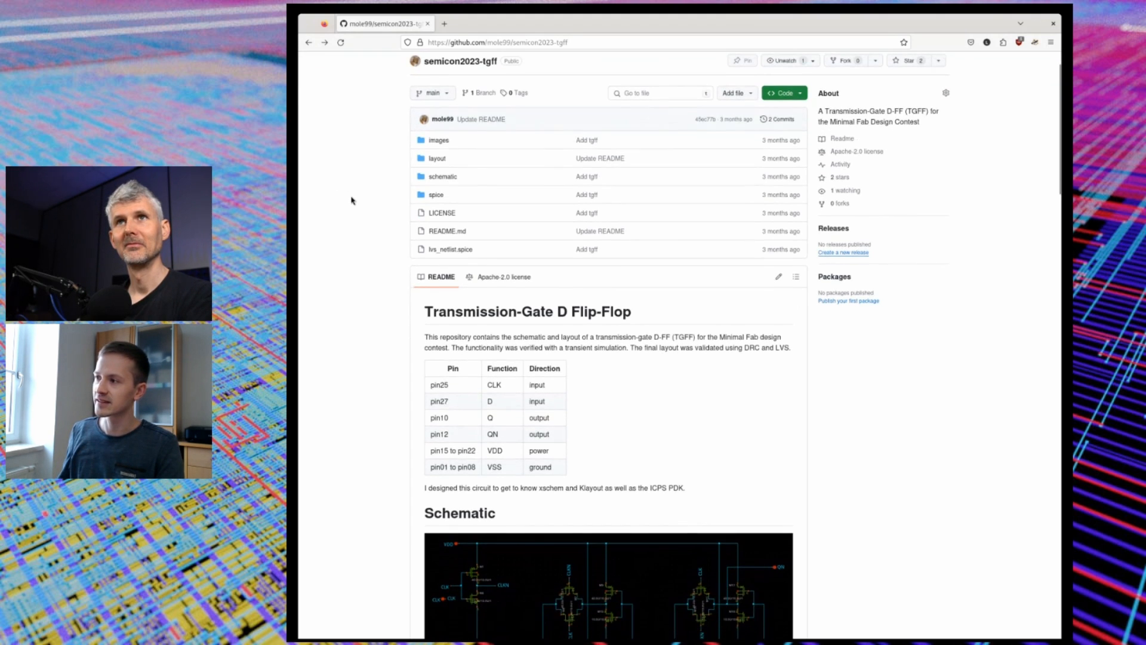
scroll("down", 3)
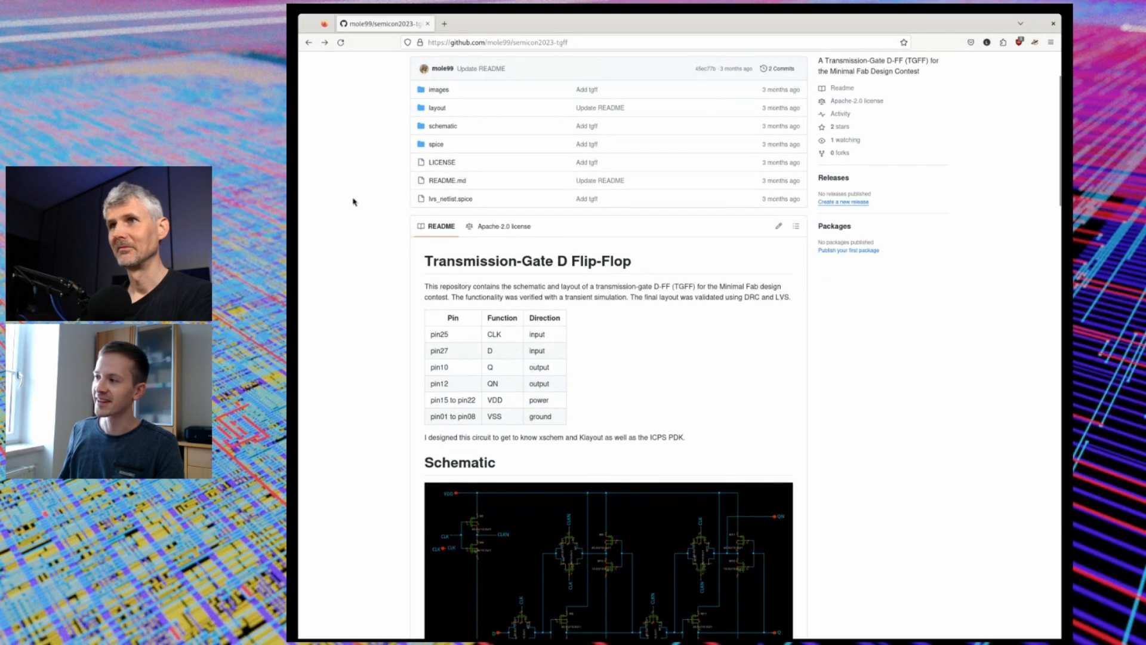
scroll("down", 3)
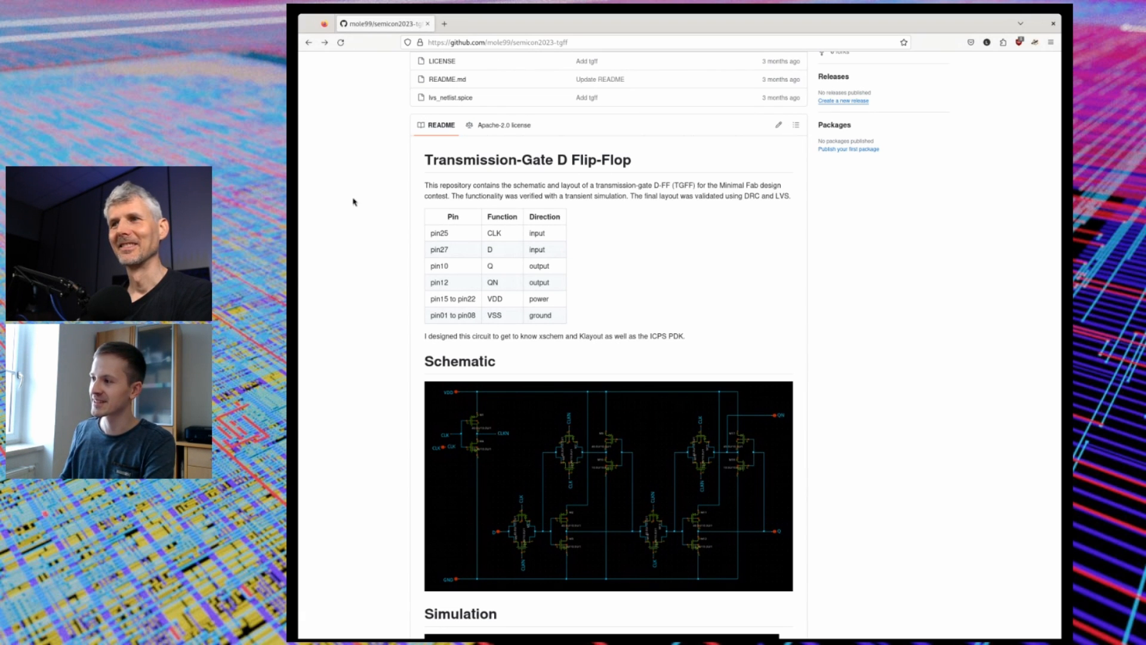
Scroll to the Simulation testbench and the start of its NGSPICE control script.
scroll("down", 3)
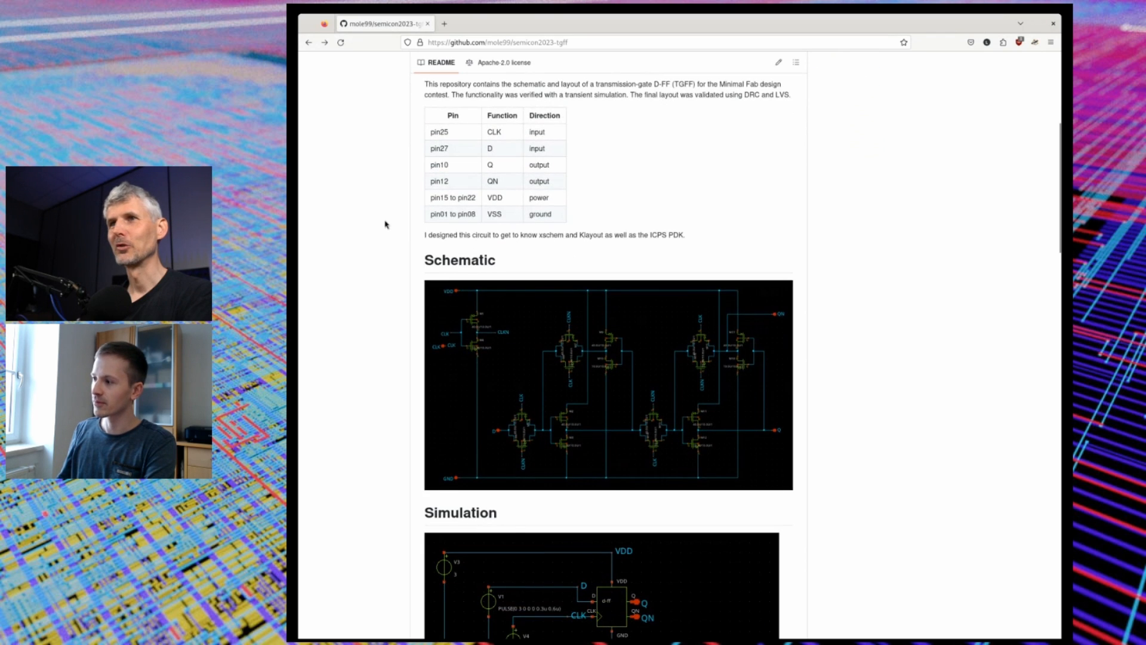
scroll("down", 3)
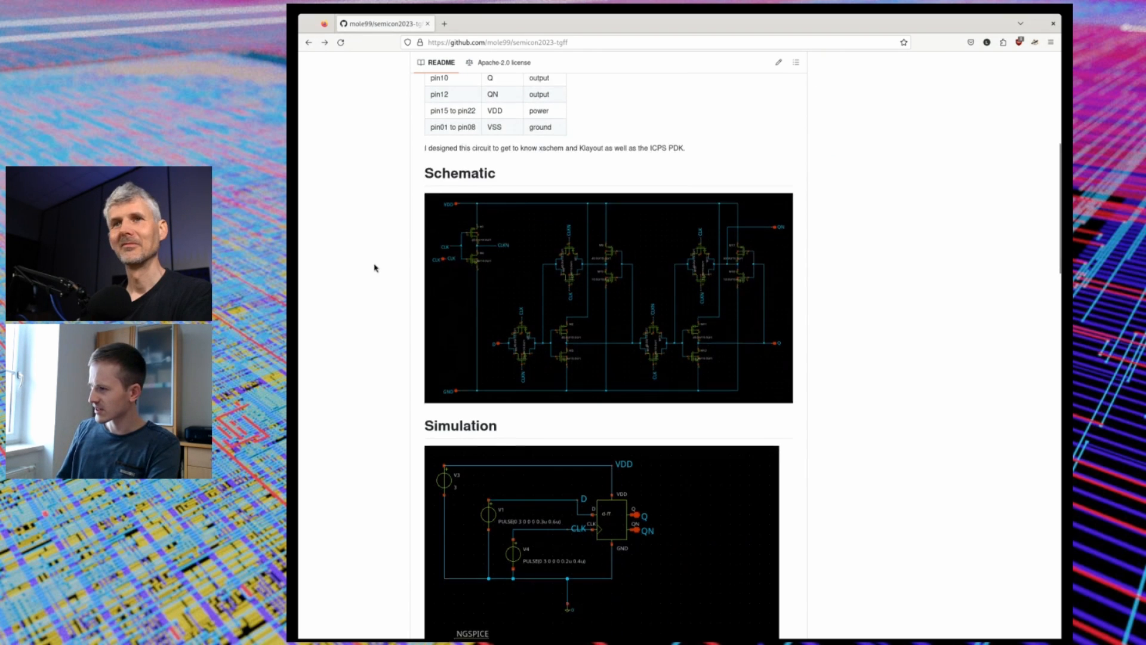
scroll("down", 3)
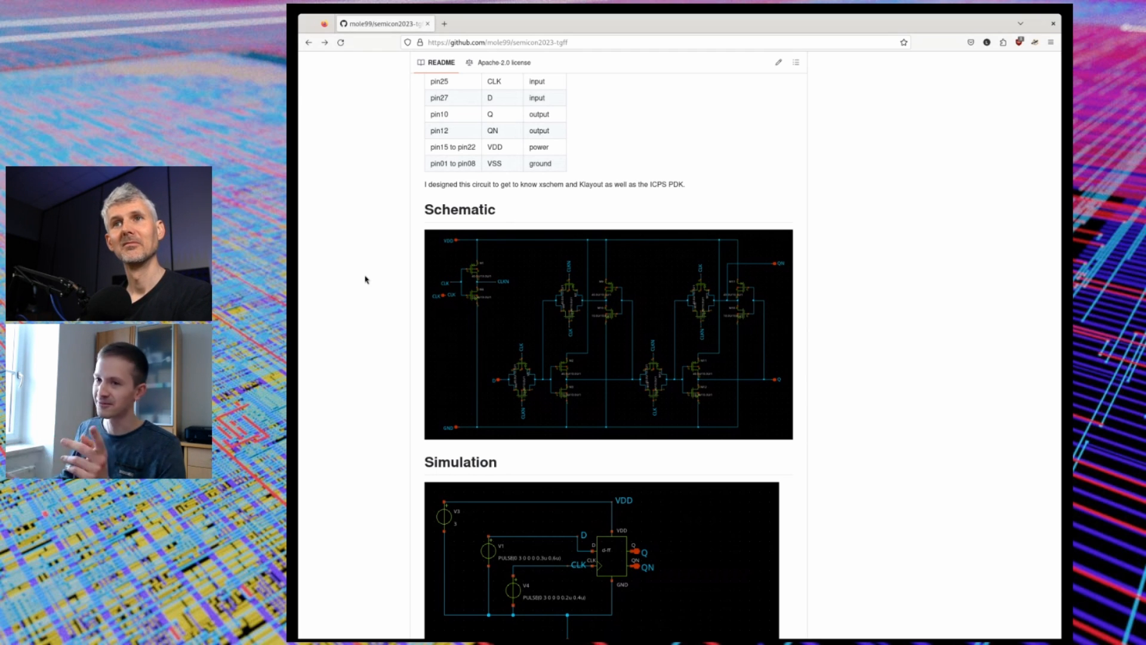
scroll("down", 3)
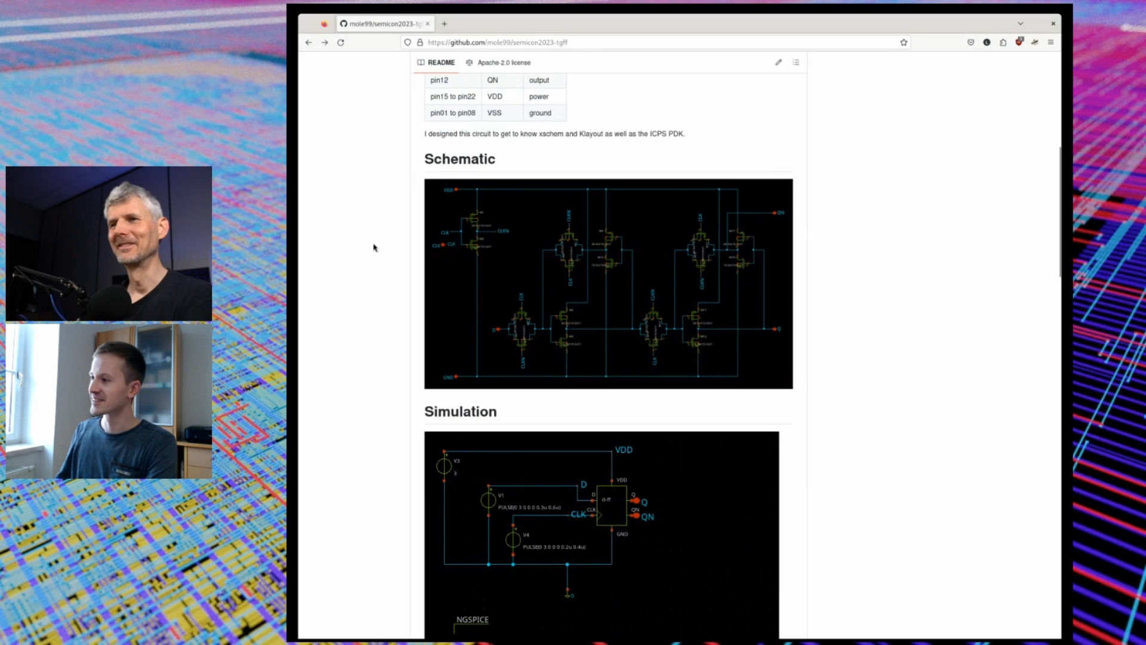
mouse_move(592, 318)
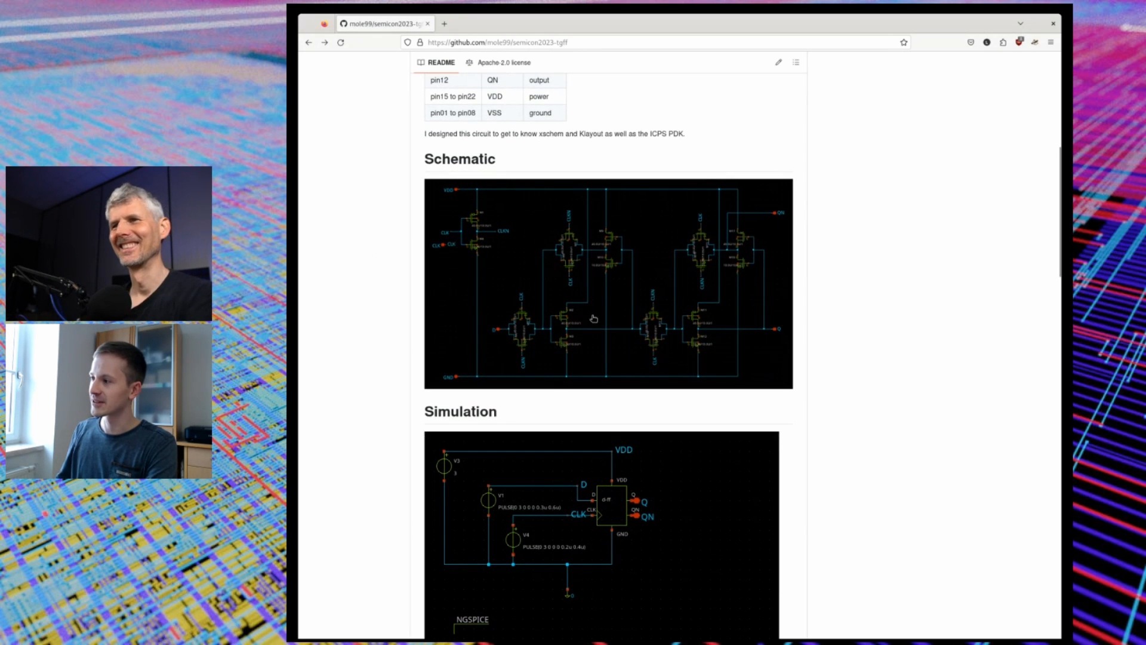
mouse_move(375, 241)
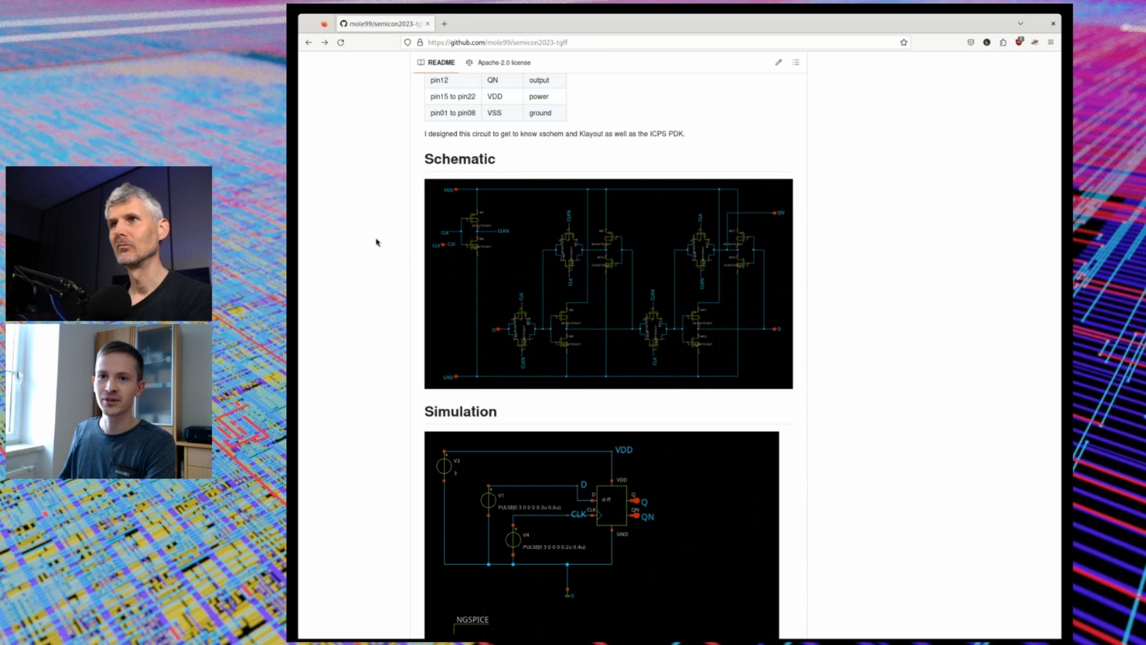
scroll("down", 3)
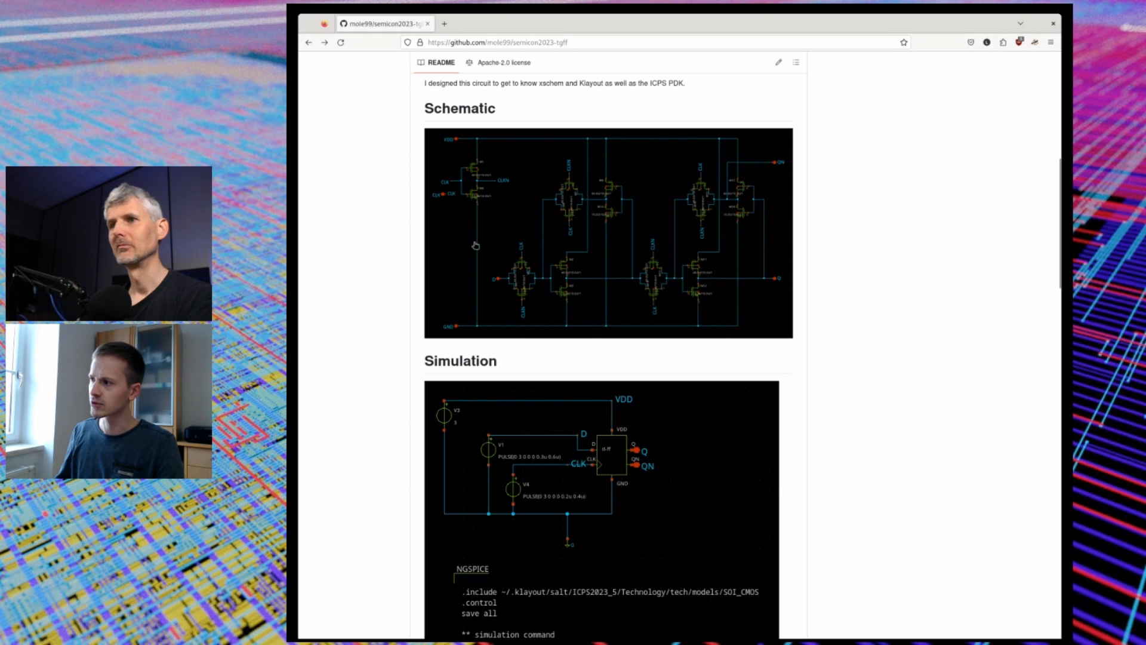
Scroll past the NGSPICE script and waveform plot to the Layout section's chip layout.
scroll("down", 3)
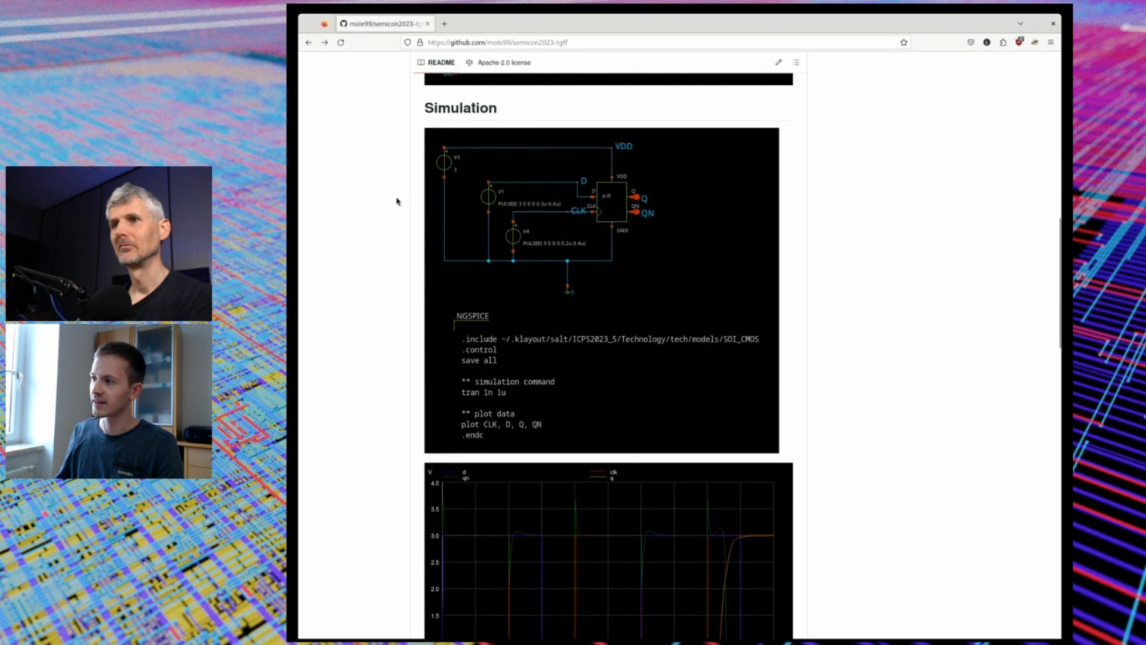
mouse_move(380, 239)
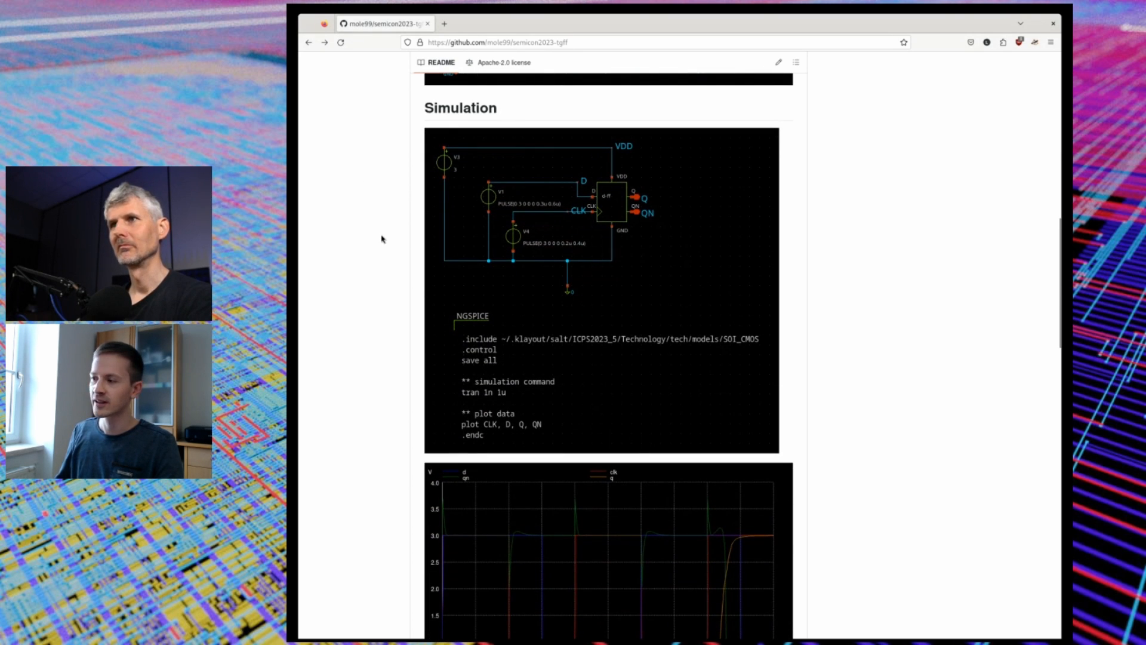
scroll("down", 3)
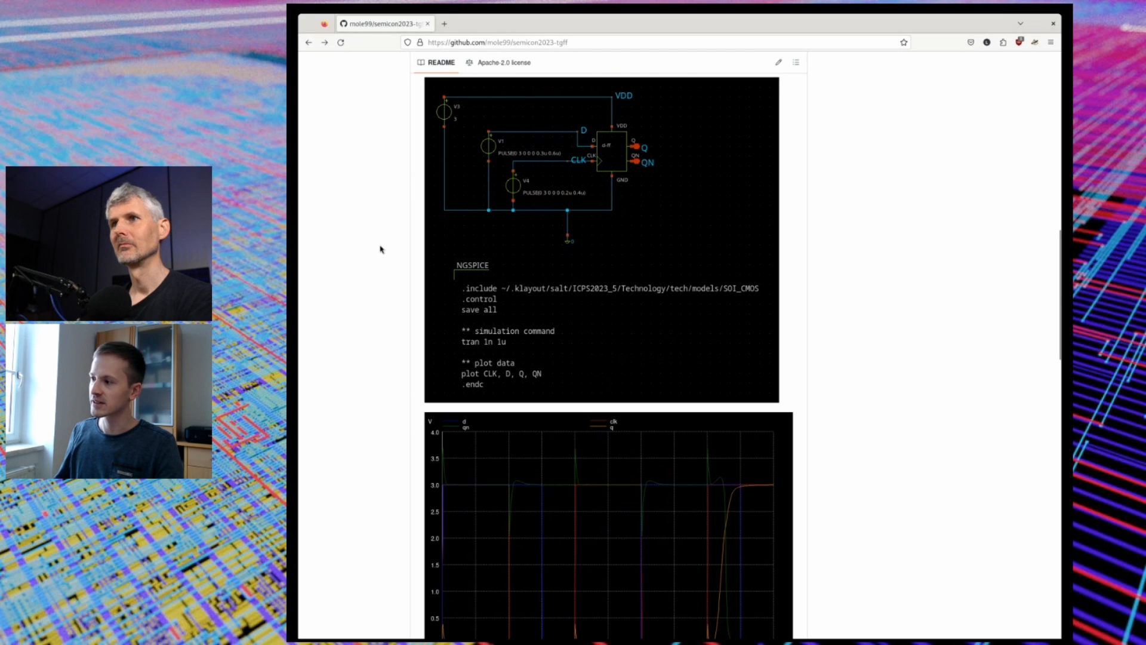
scroll("down", 3)
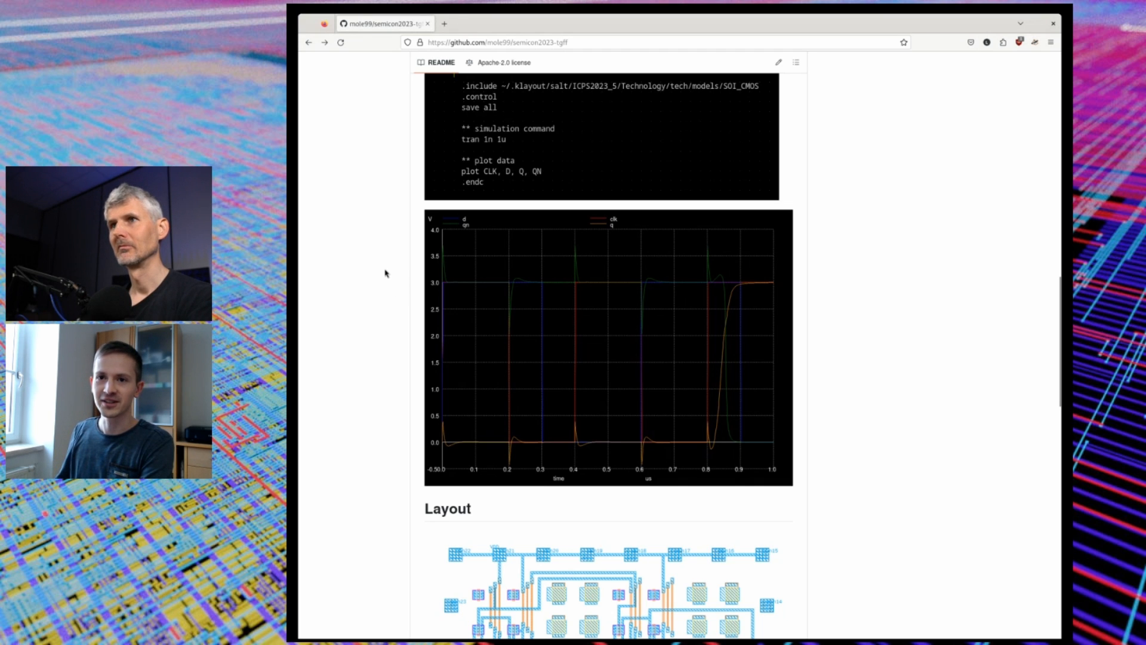
scroll("down", 3)
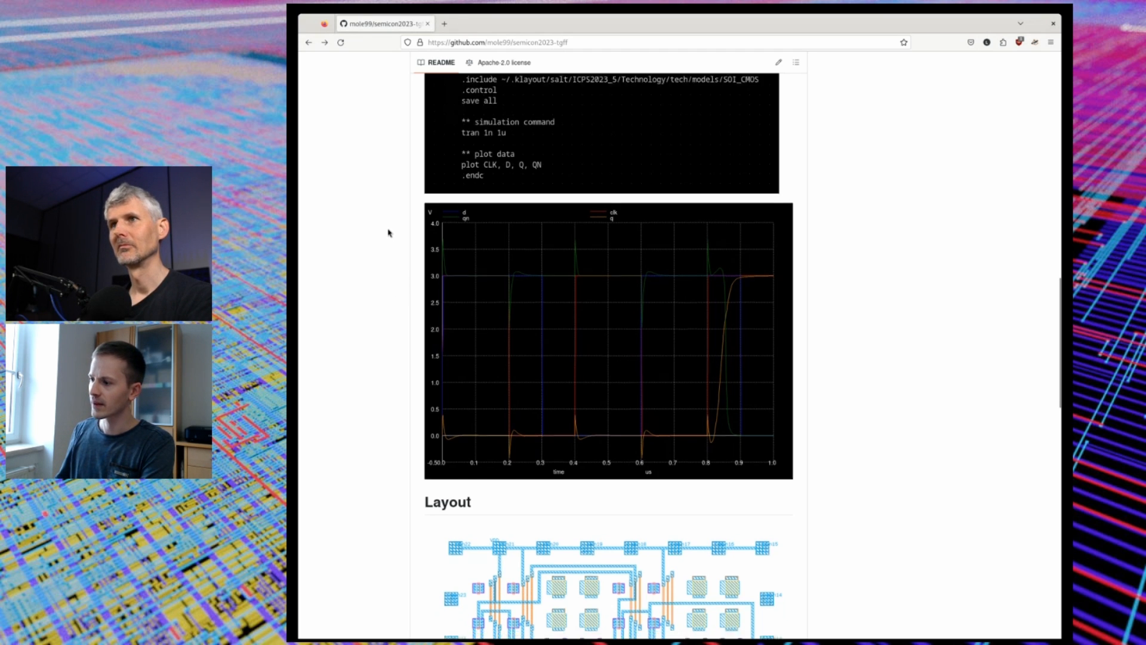
scroll("down", 3)
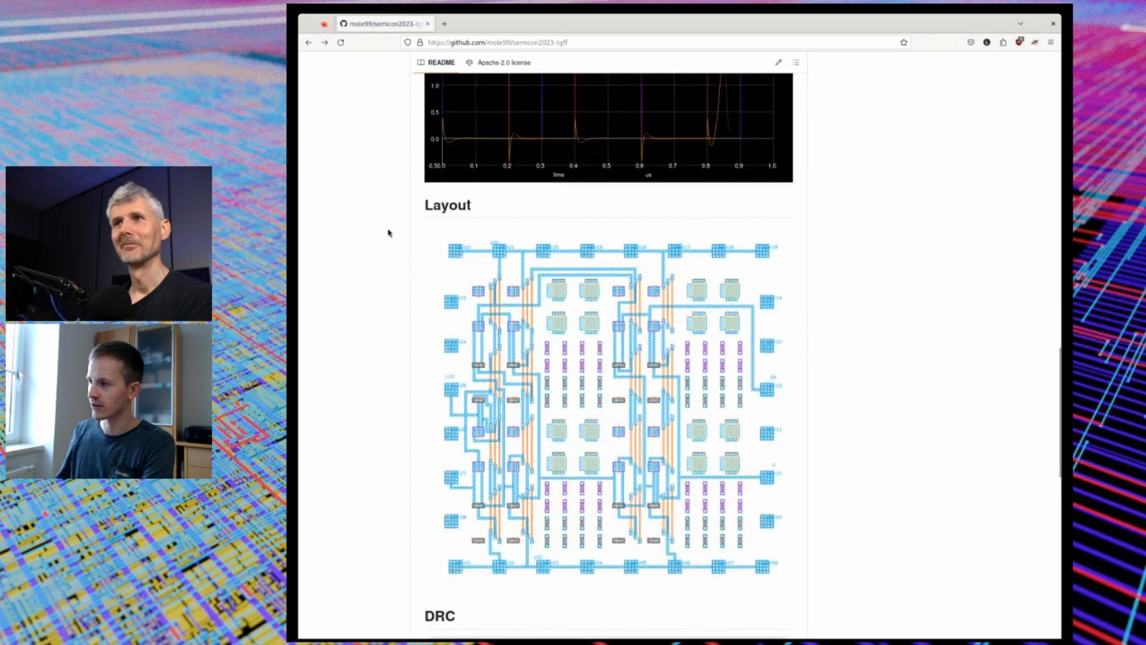
Scroll to reveal the full layout image and the DRC Marker Database Browser screenshot.
scroll("down", 3)
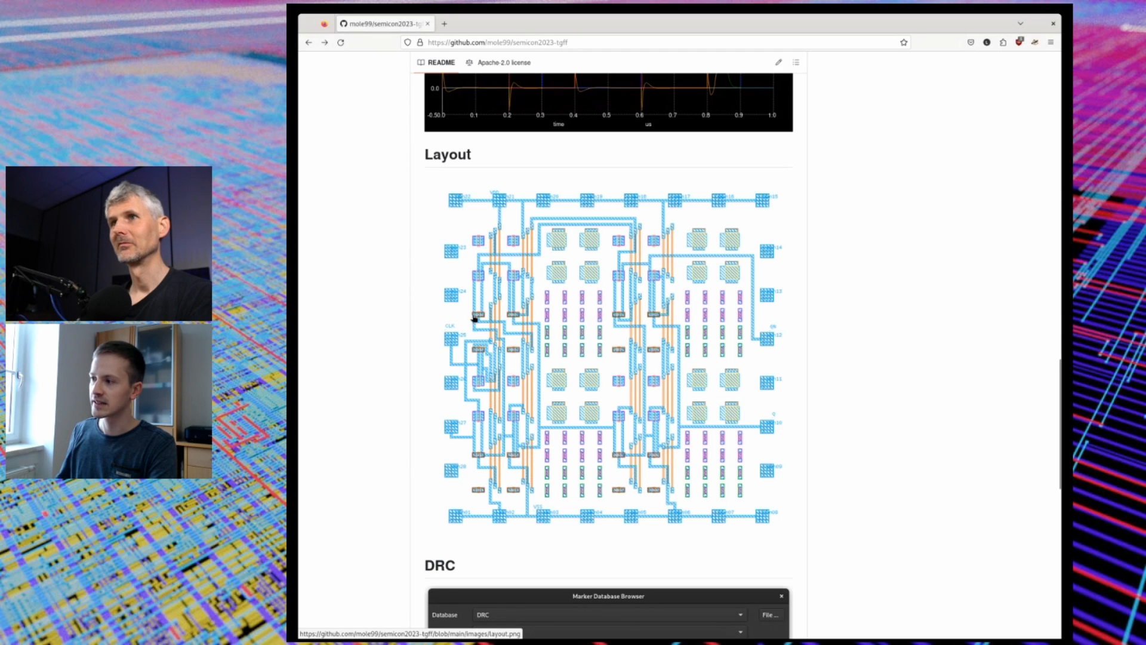
mouse_move(500, 354)
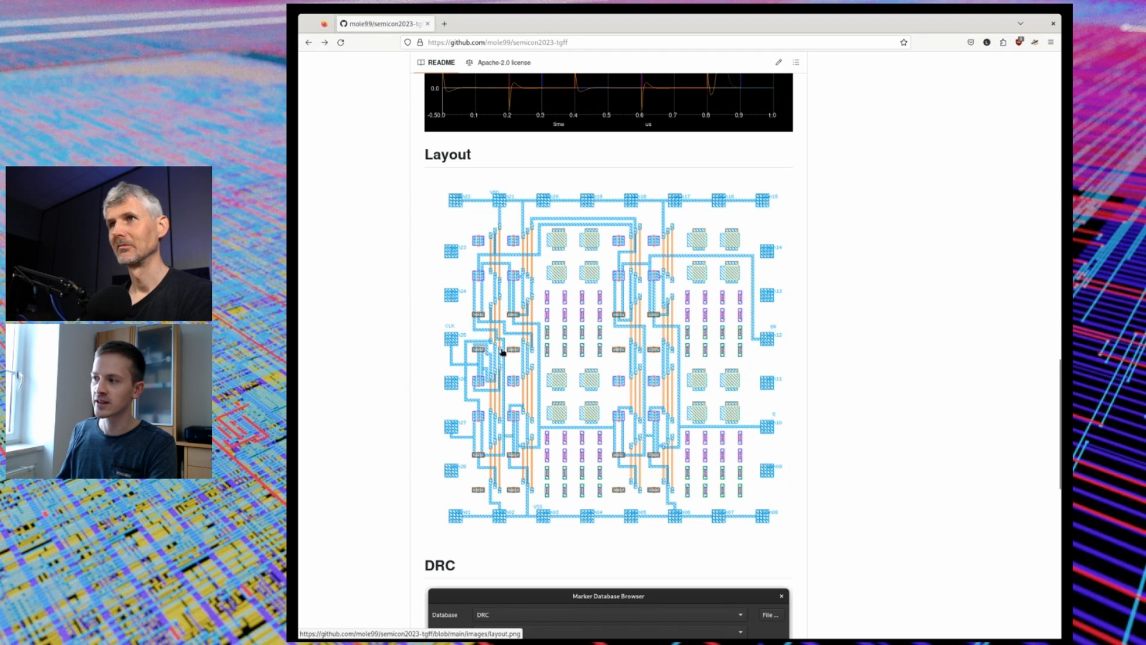
mouse_move(545, 300)
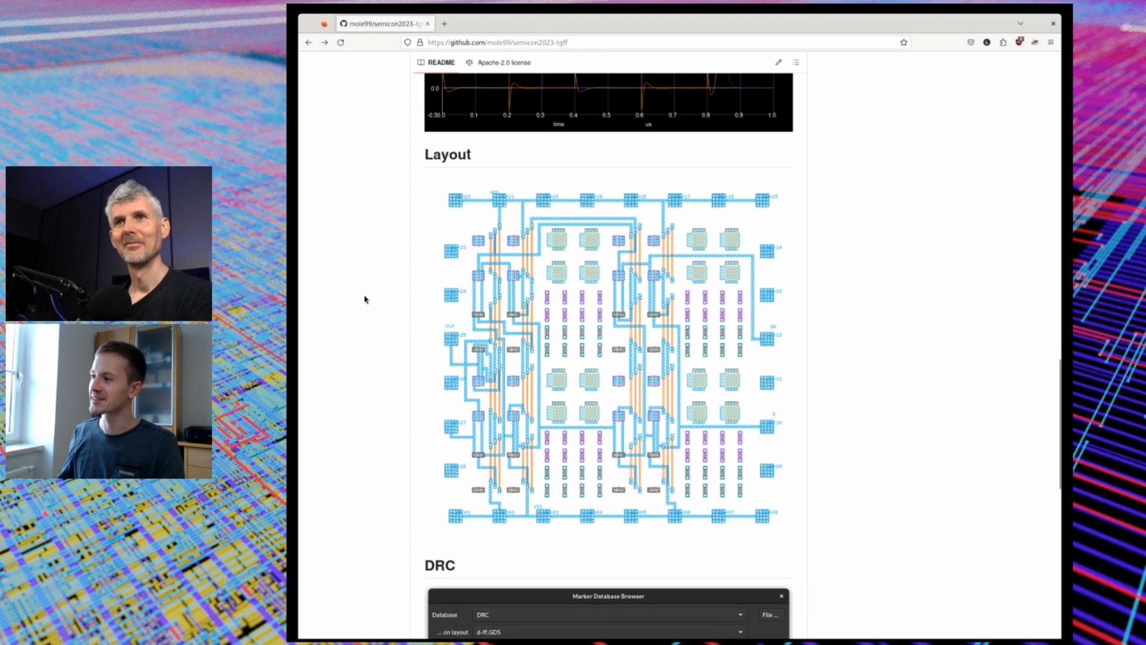
scroll("down", 3)
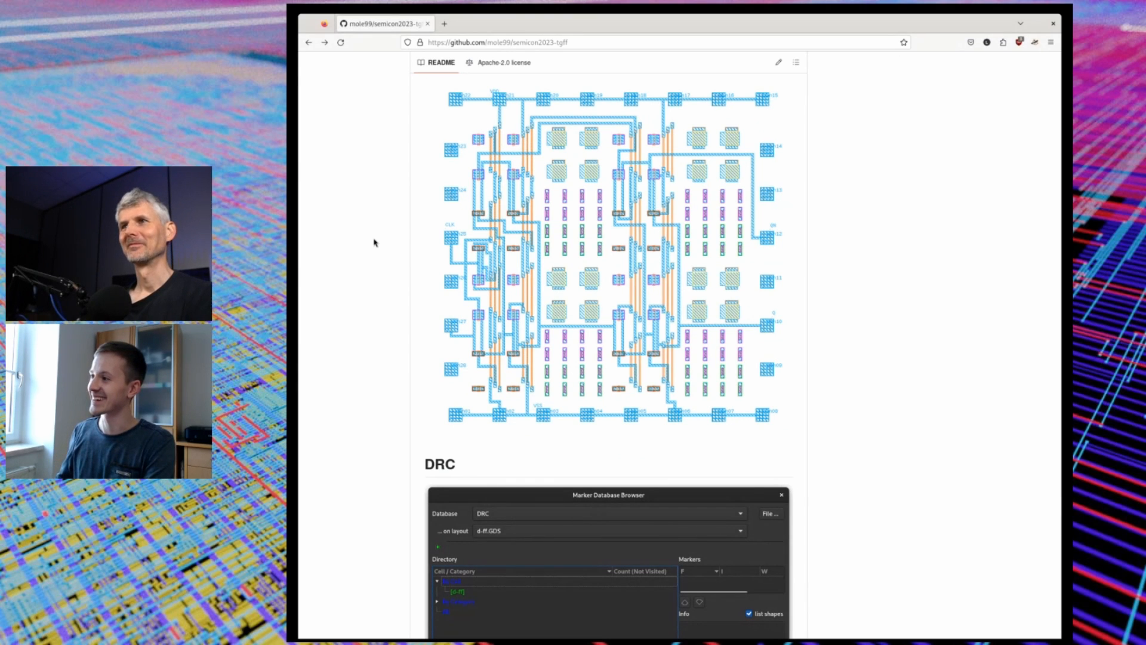
scroll("down", 3)
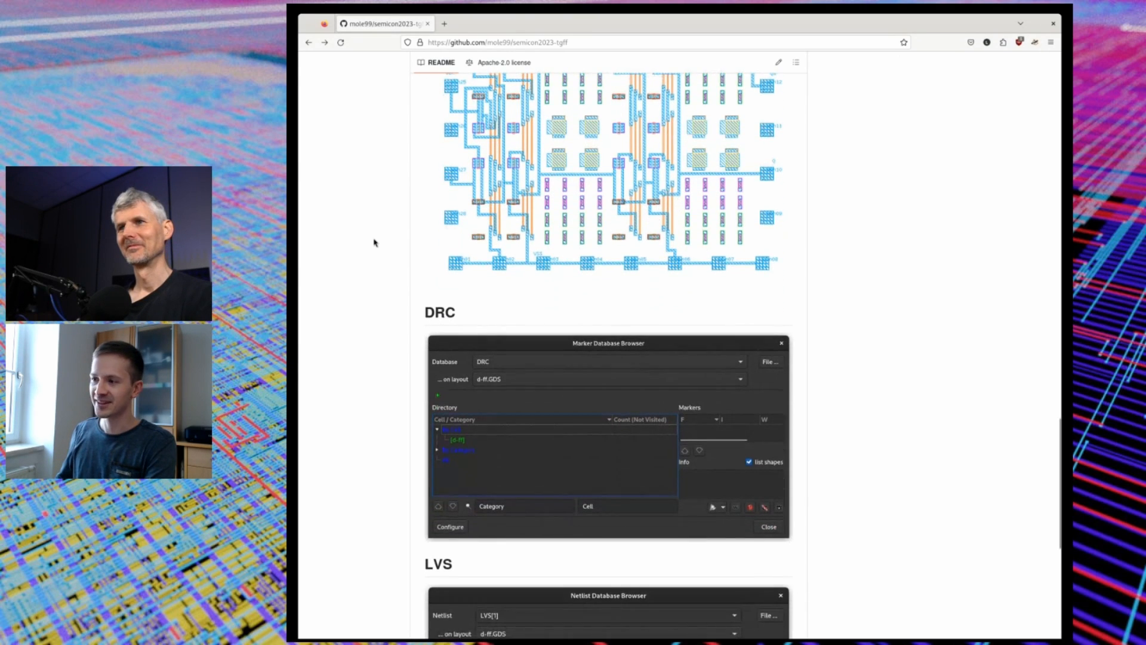
scroll("down", 3)
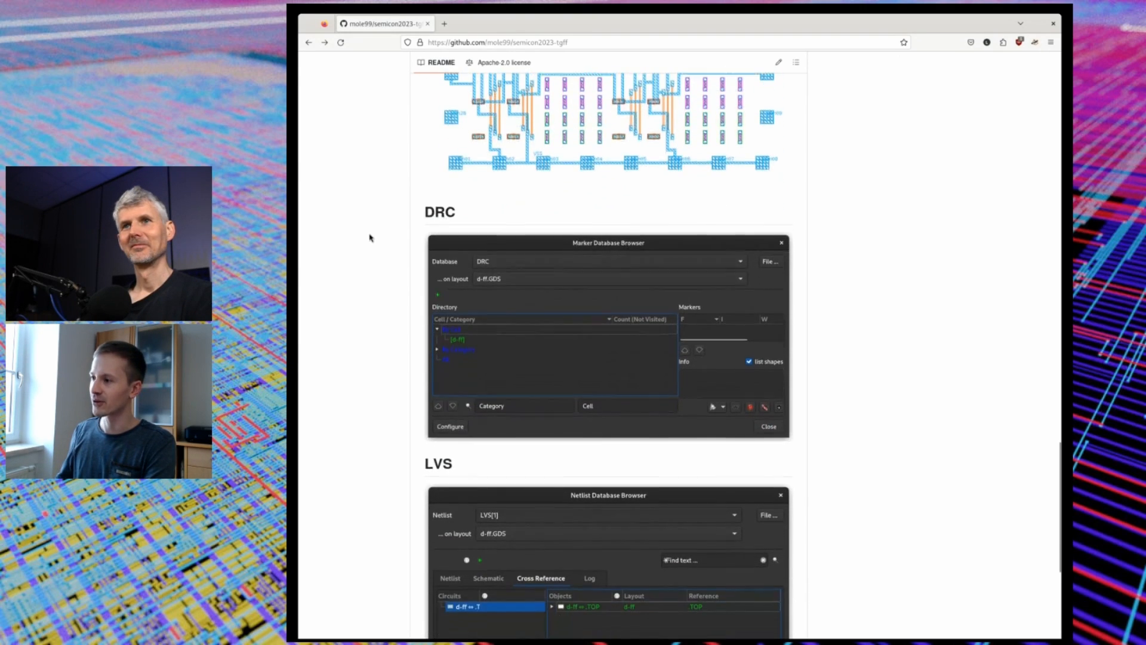
mouse_move(372, 234)
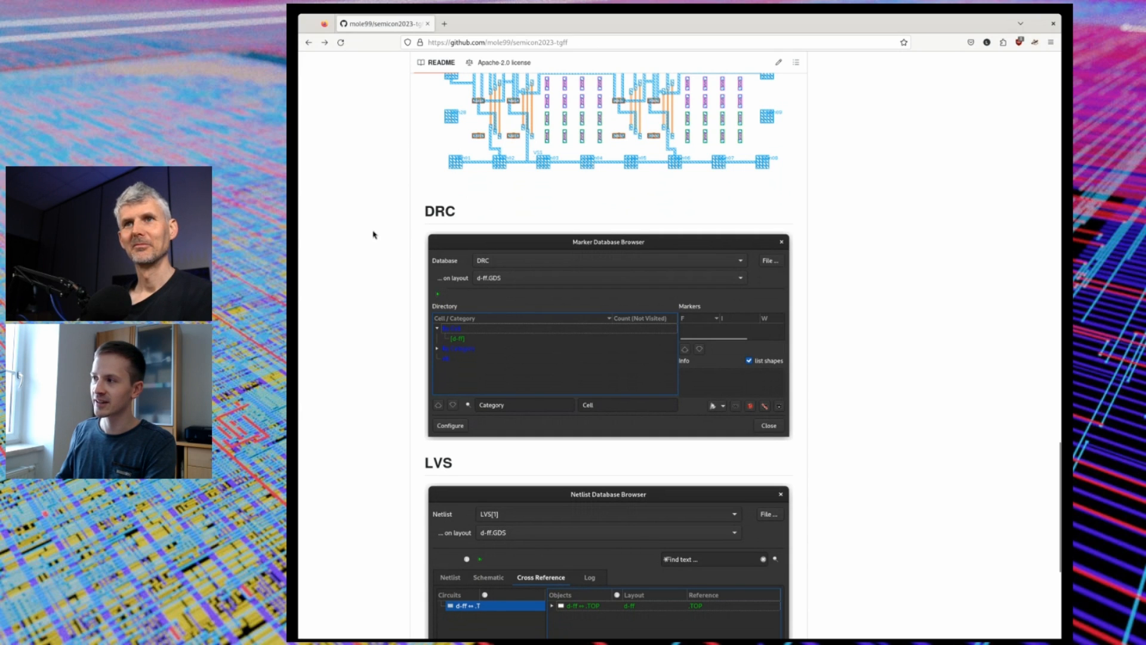
mouse_move(368, 228)
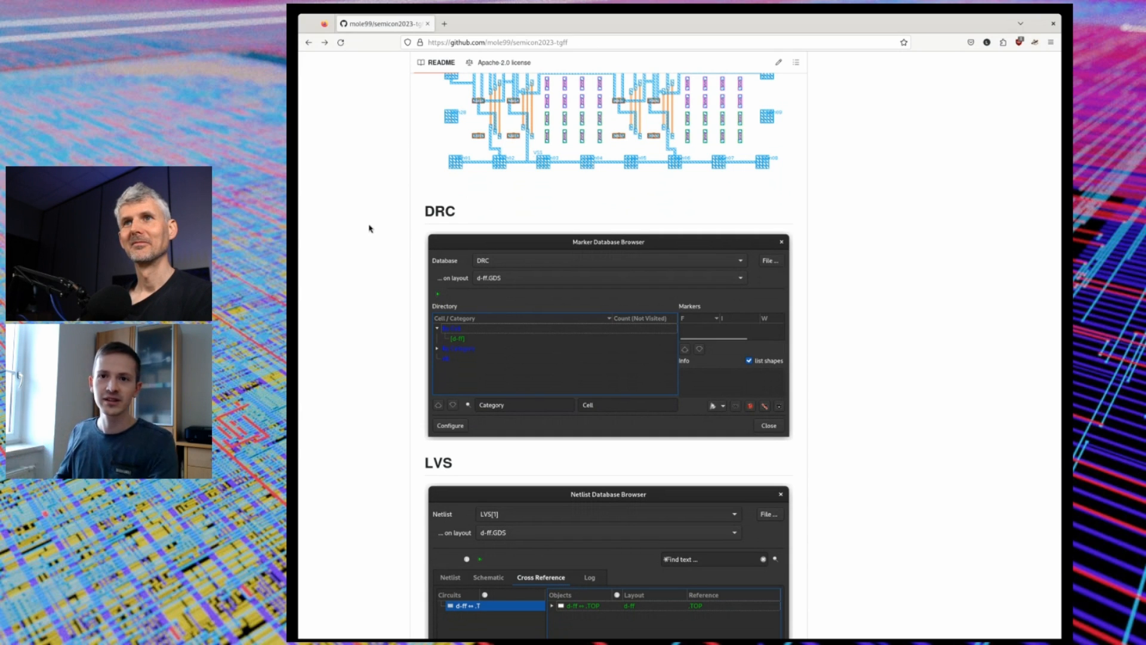
mouse_move(374, 198)
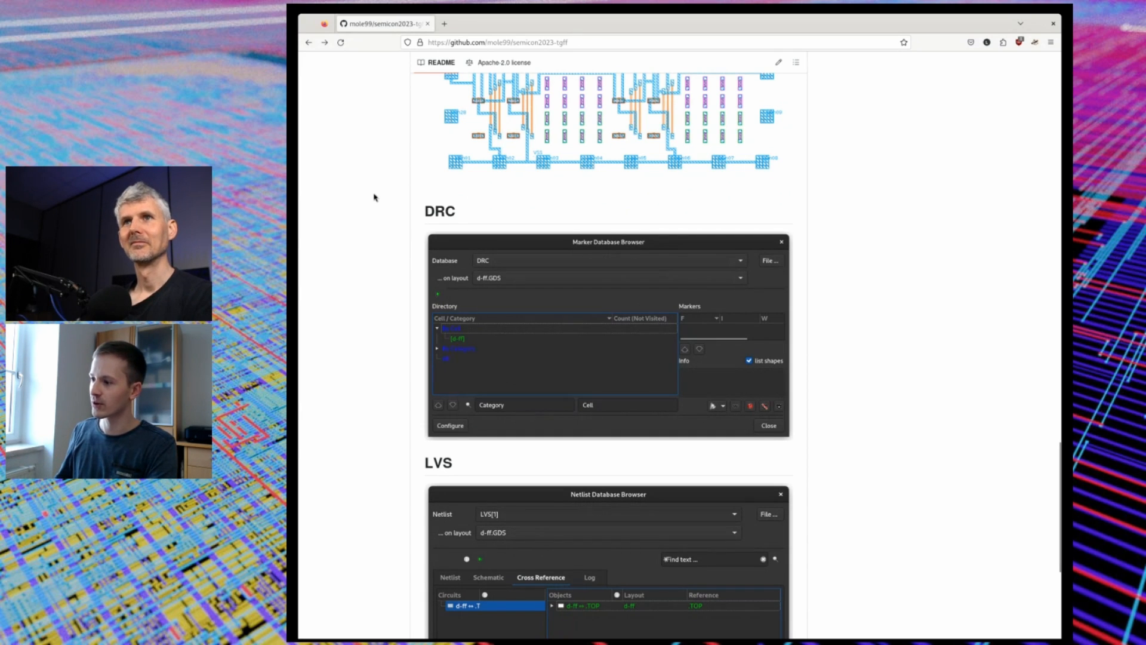
scroll("down", 3)
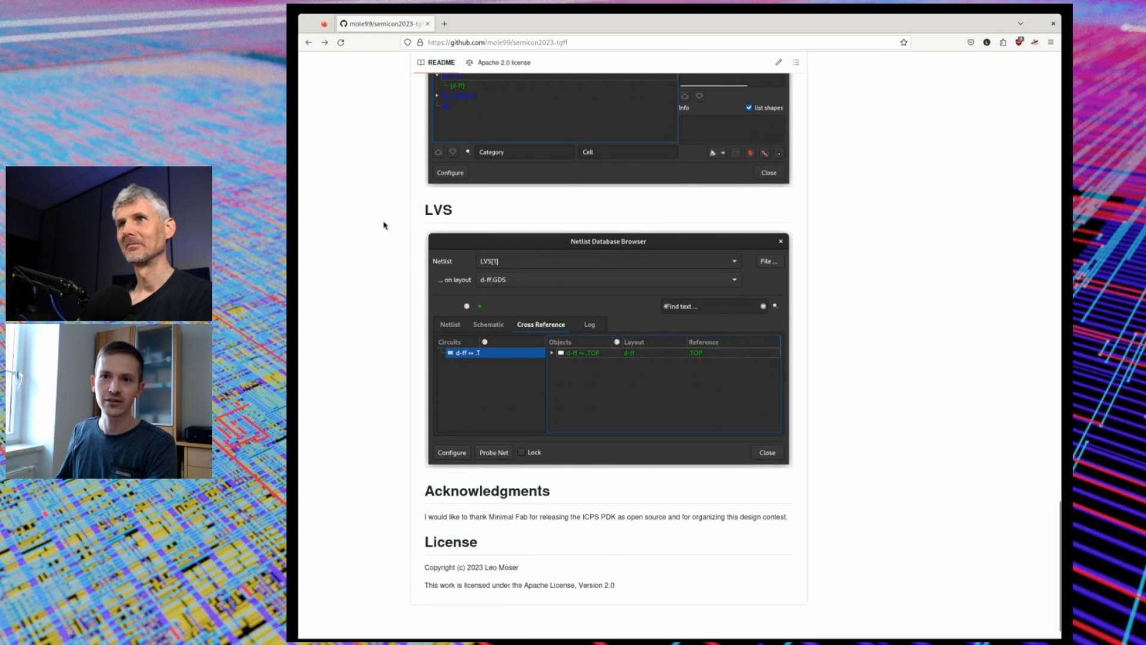
scroll("down", 3)
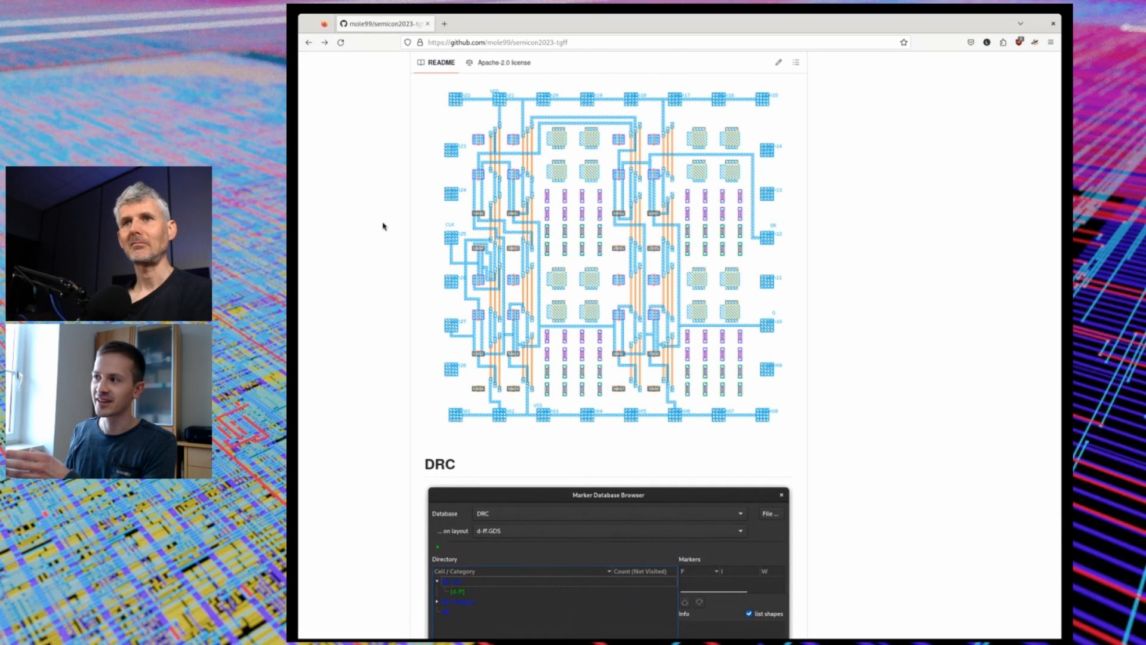
scroll("down", 3)
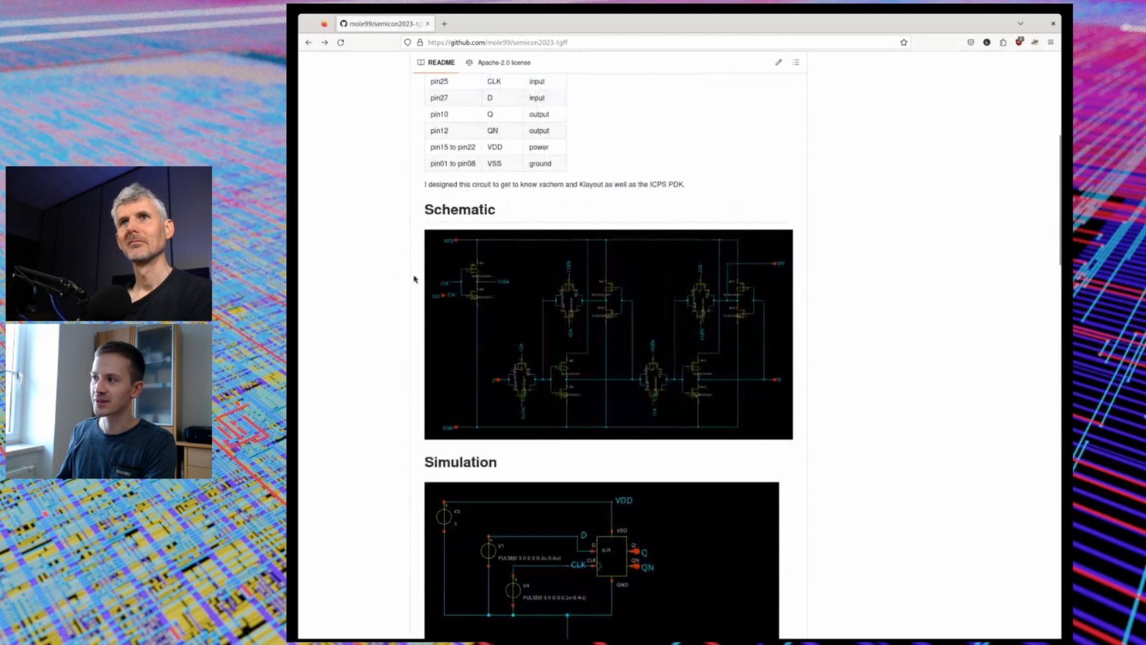
scroll("down", 3)
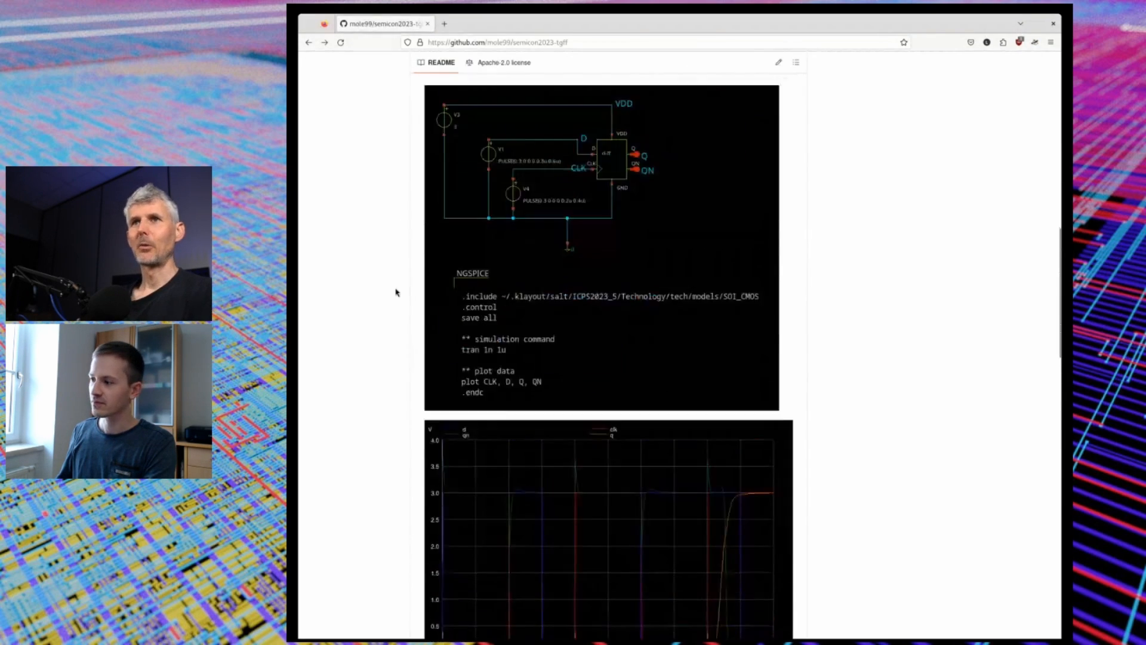
scroll("down", 3)
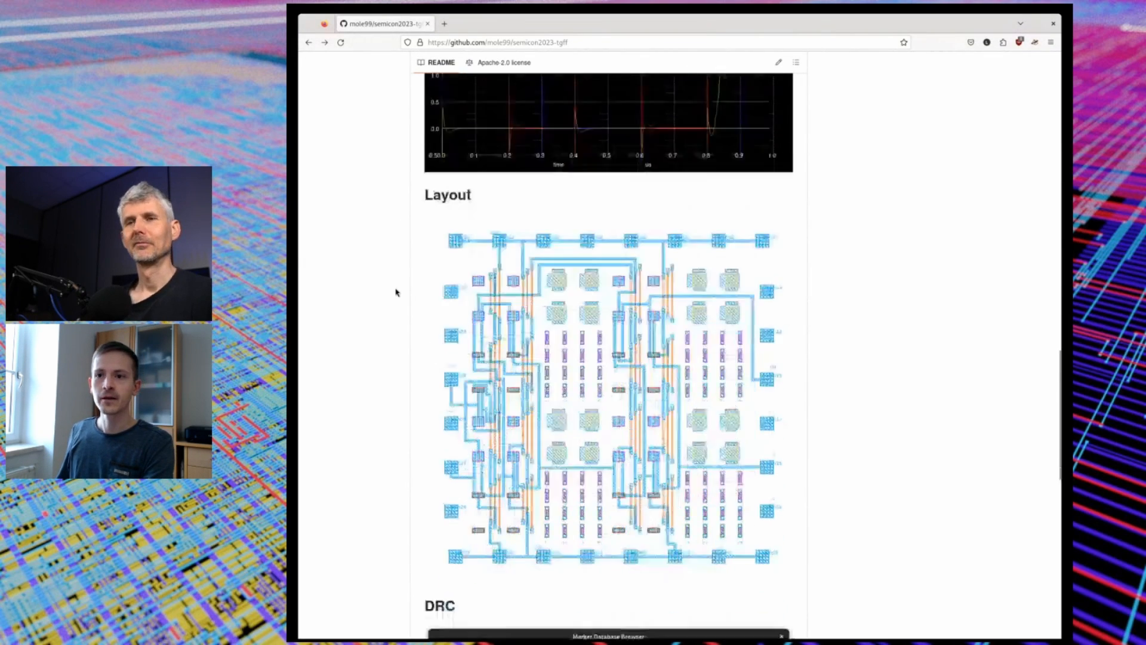
scroll("down", 3)
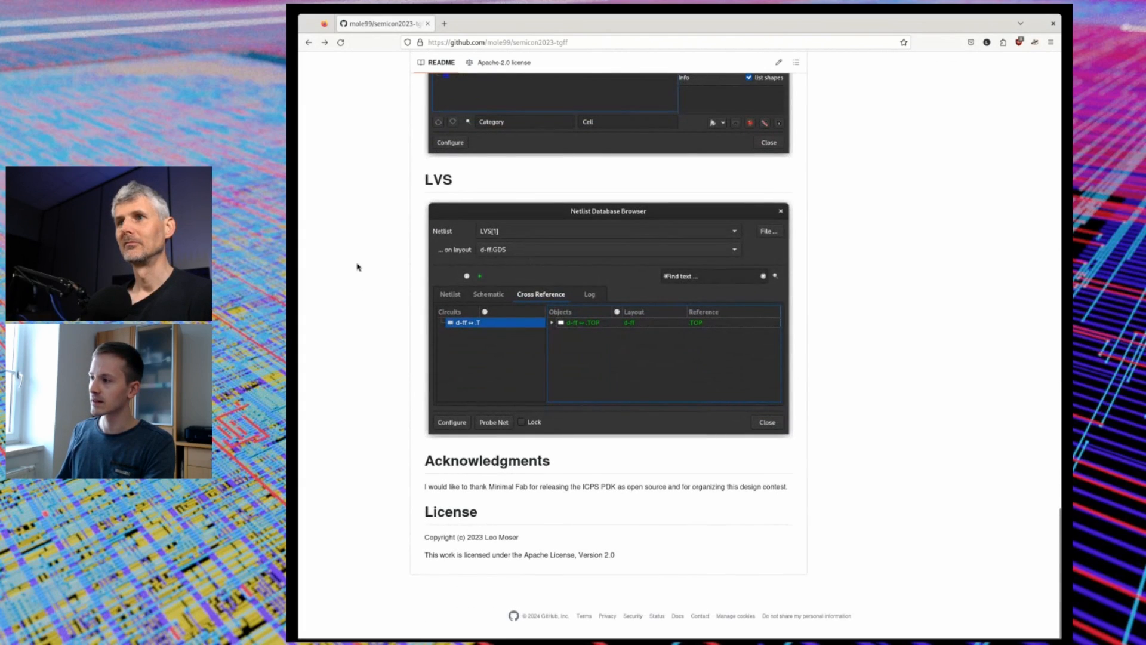
mouse_move(344, 244)
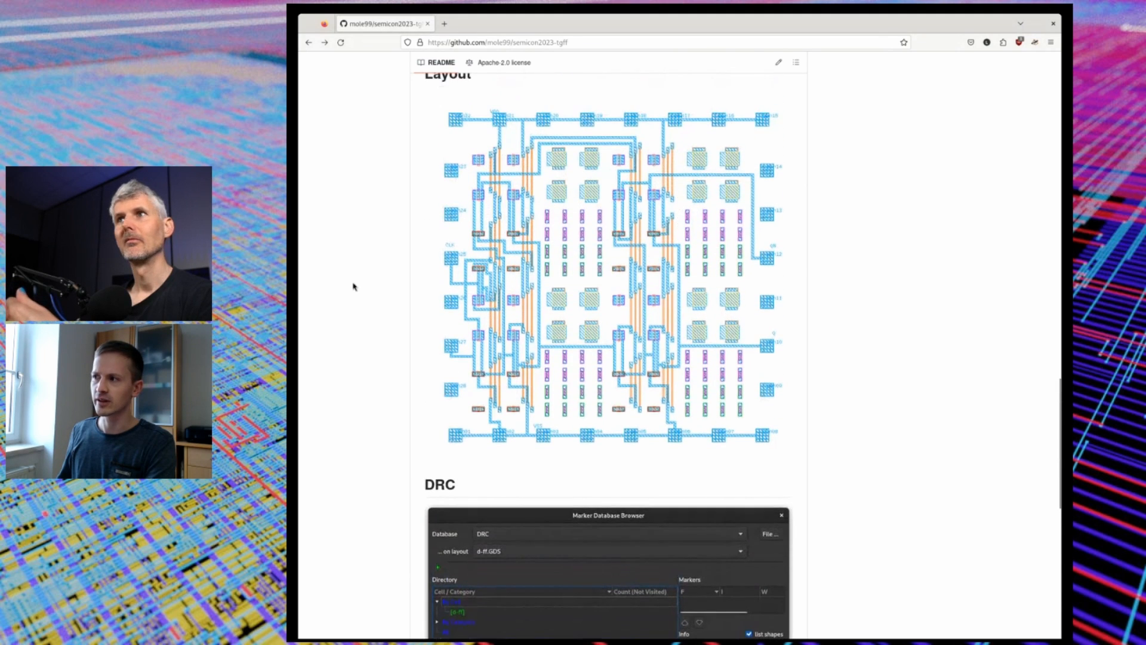
mouse_move(351, 273)
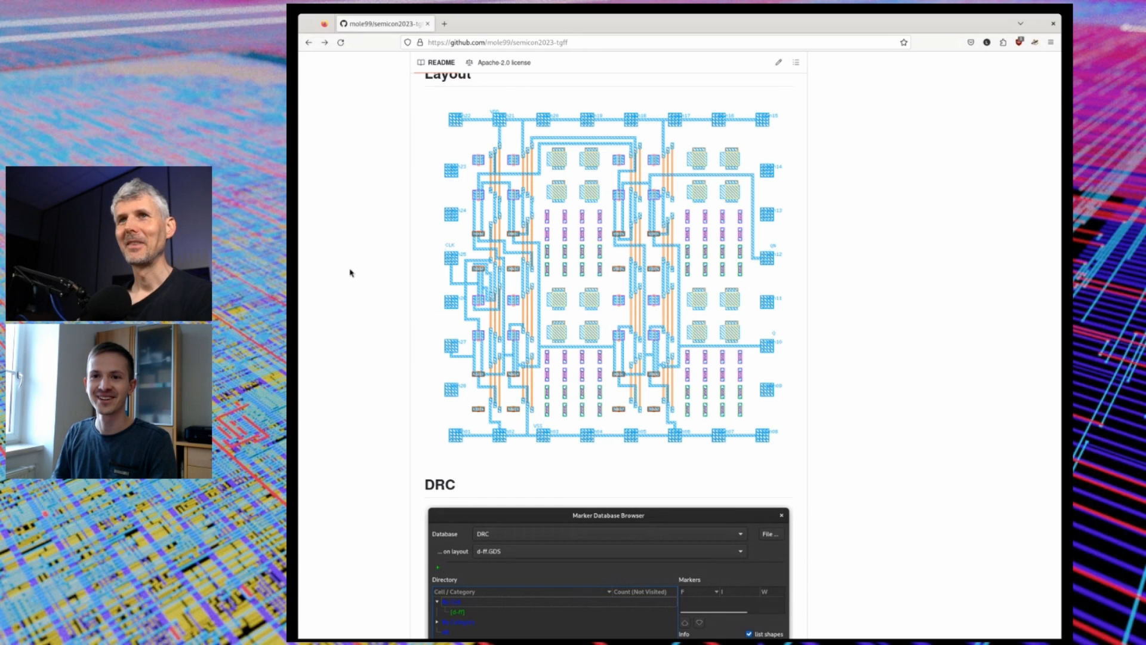
scroll("down", 3)
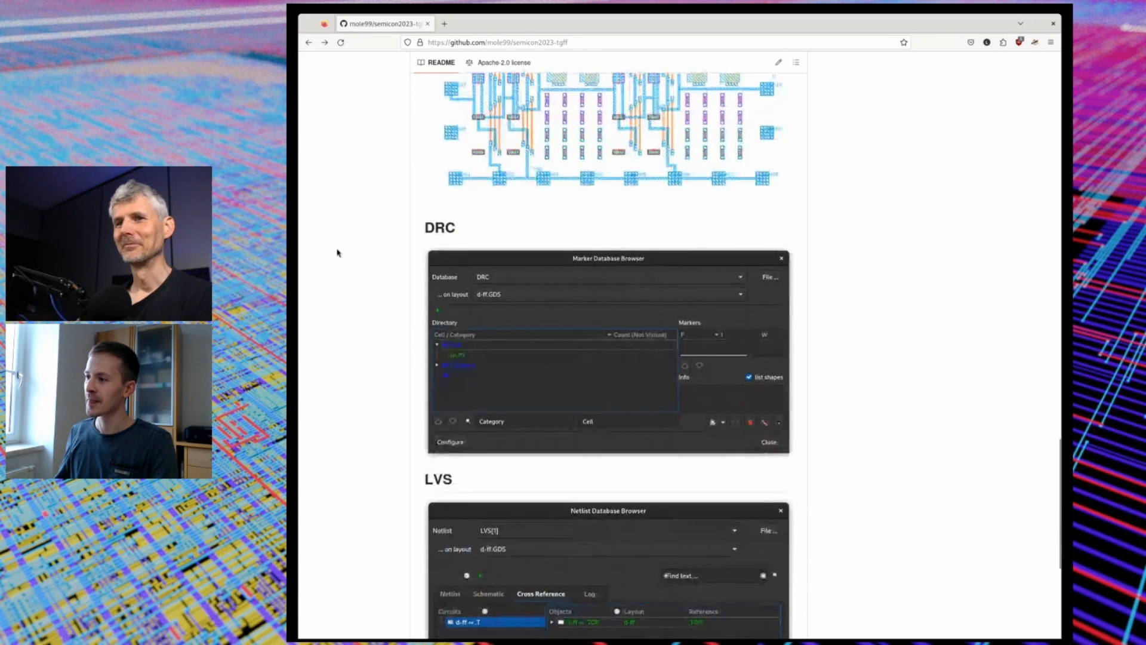
scroll("down", 3)
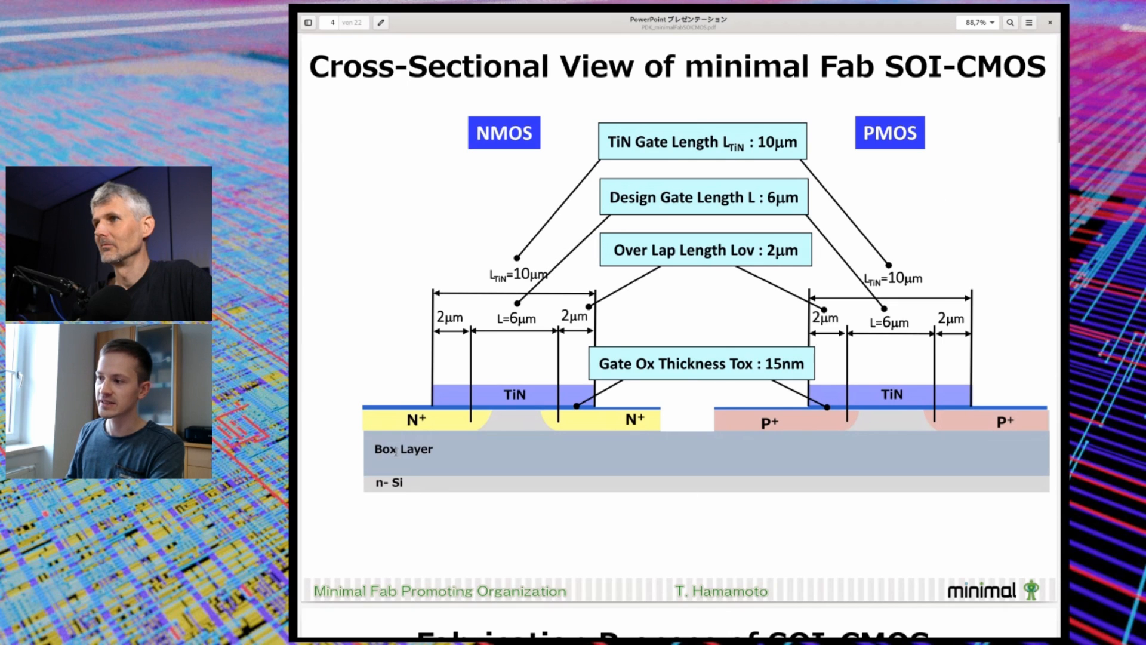
Highlight the Box Layer label and 2µm NMOS overlap, then advance to the Gate Last Formation slide.
double_click(403, 449)
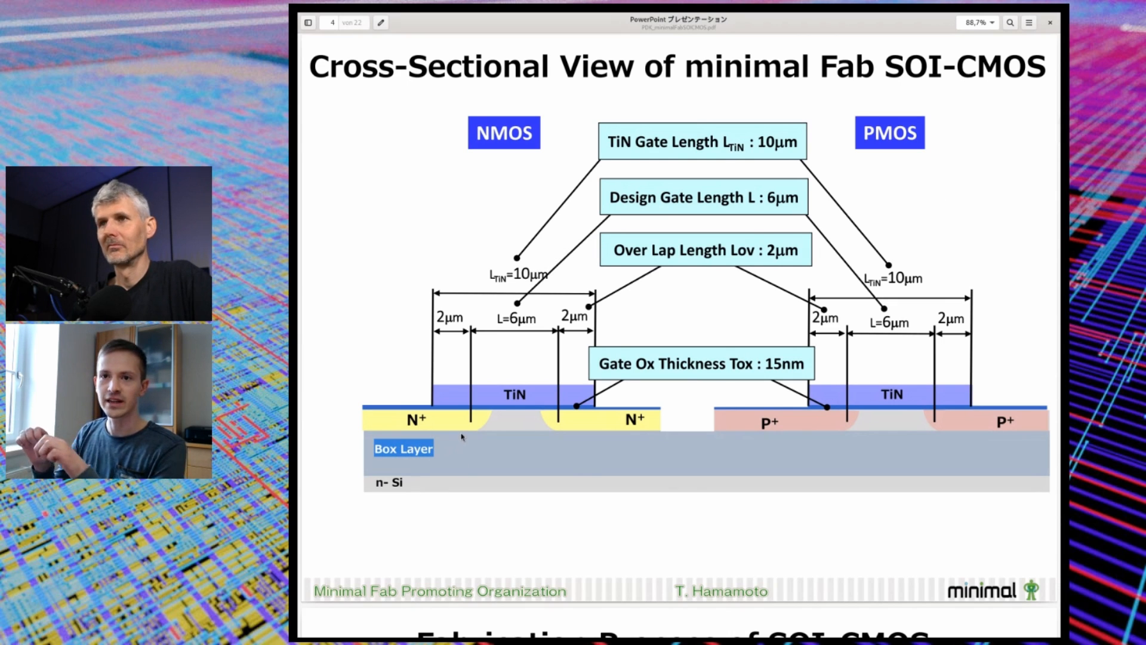
mouse_move(430, 235)
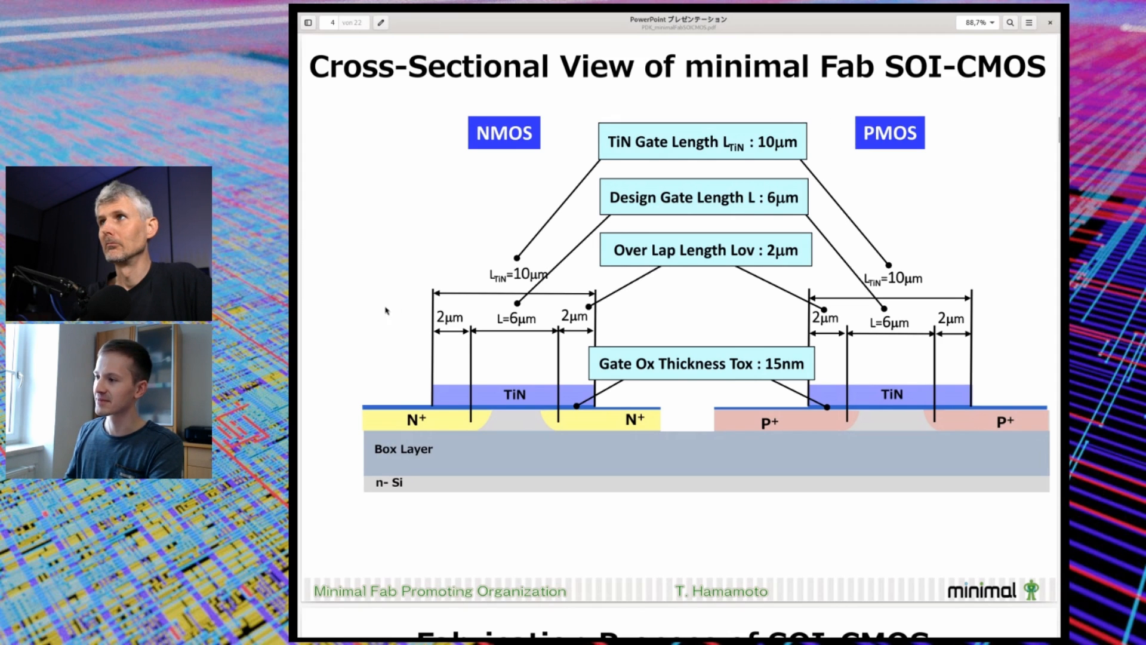
mouse_move(330, 296)
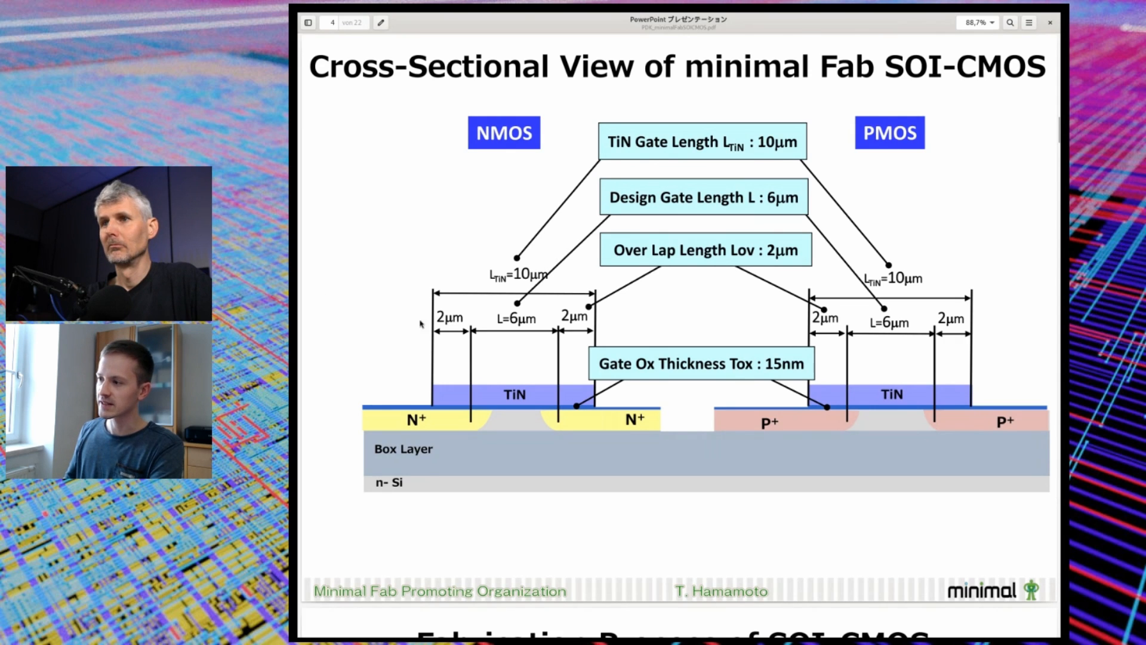
mouse_move(533, 394)
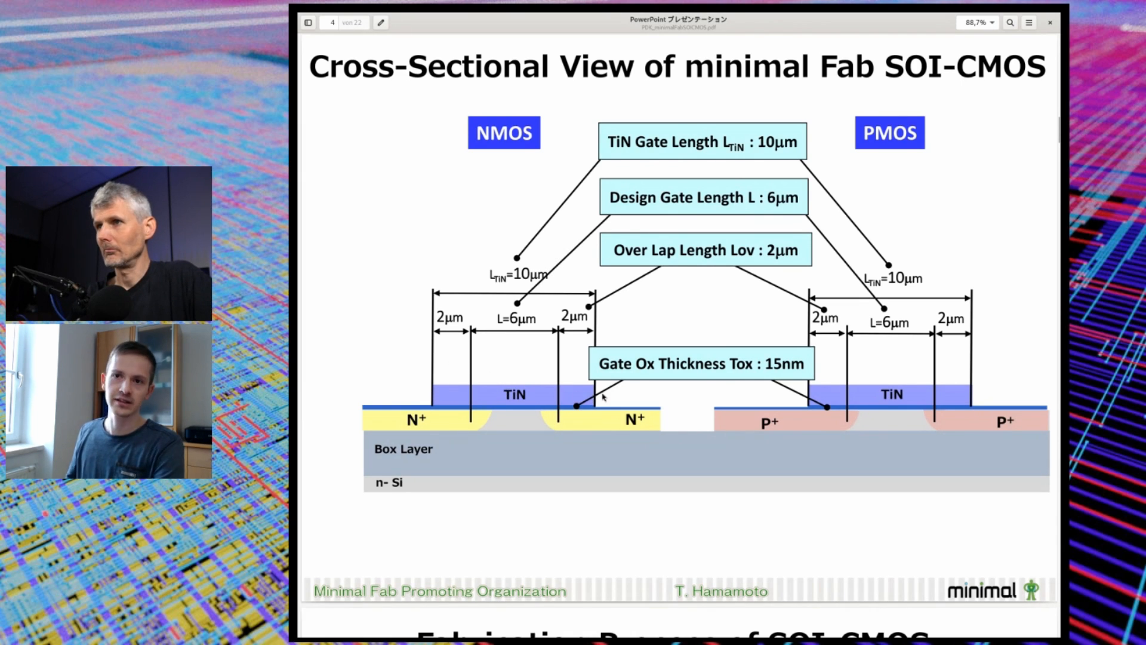
mouse_move(433, 335)
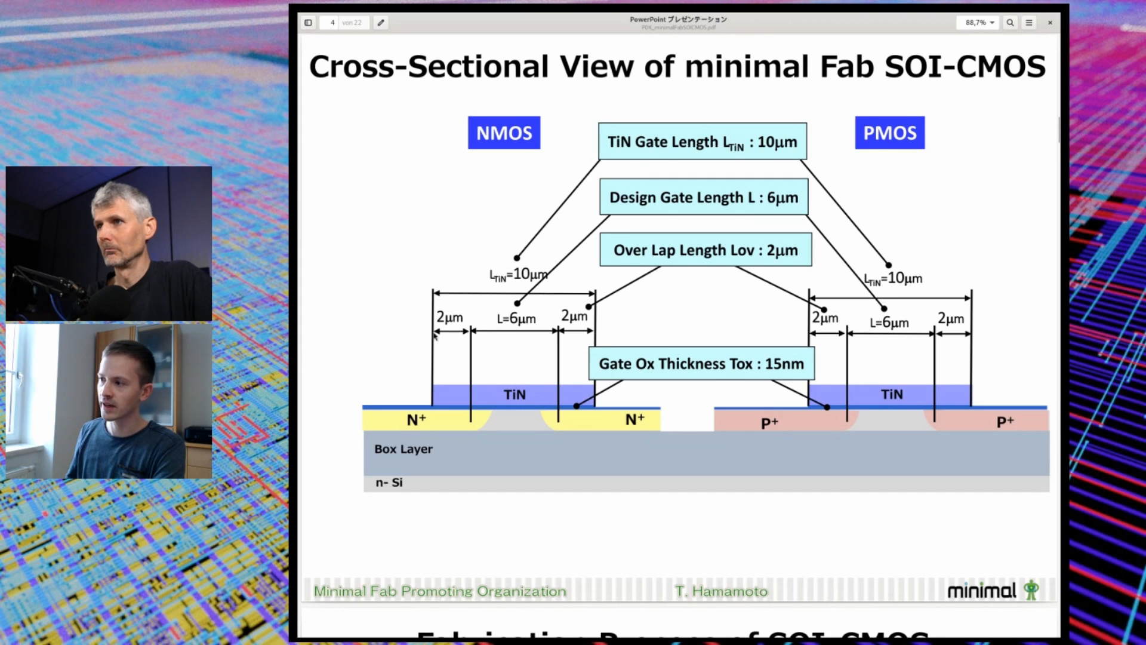
double_click(577, 320)
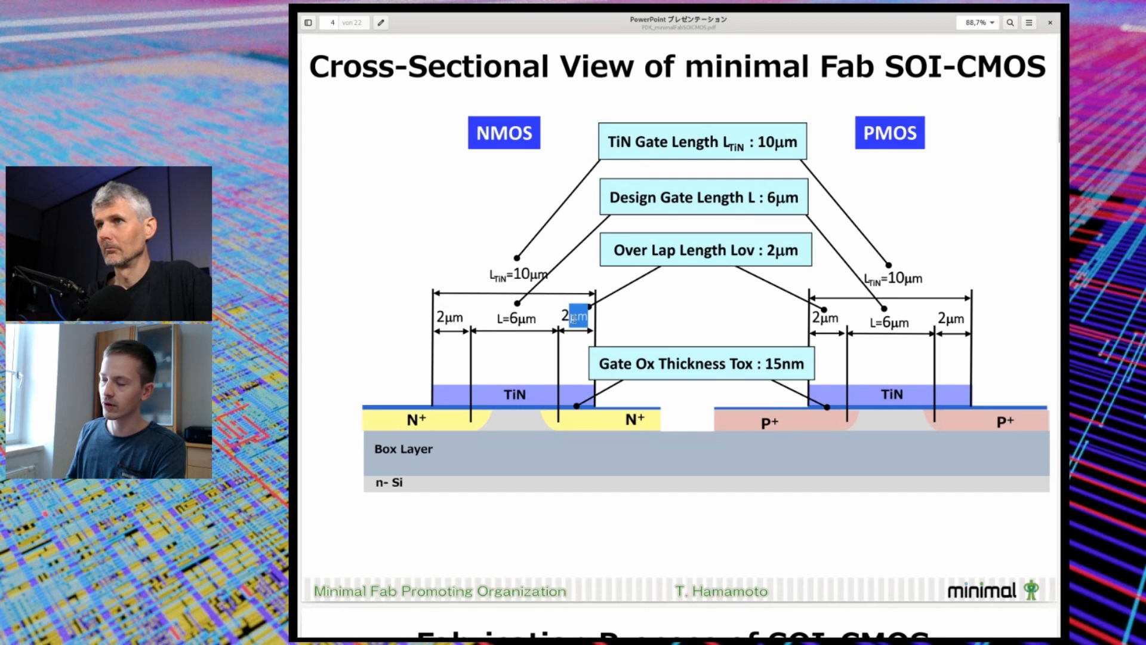
mouse_move(399, 325)
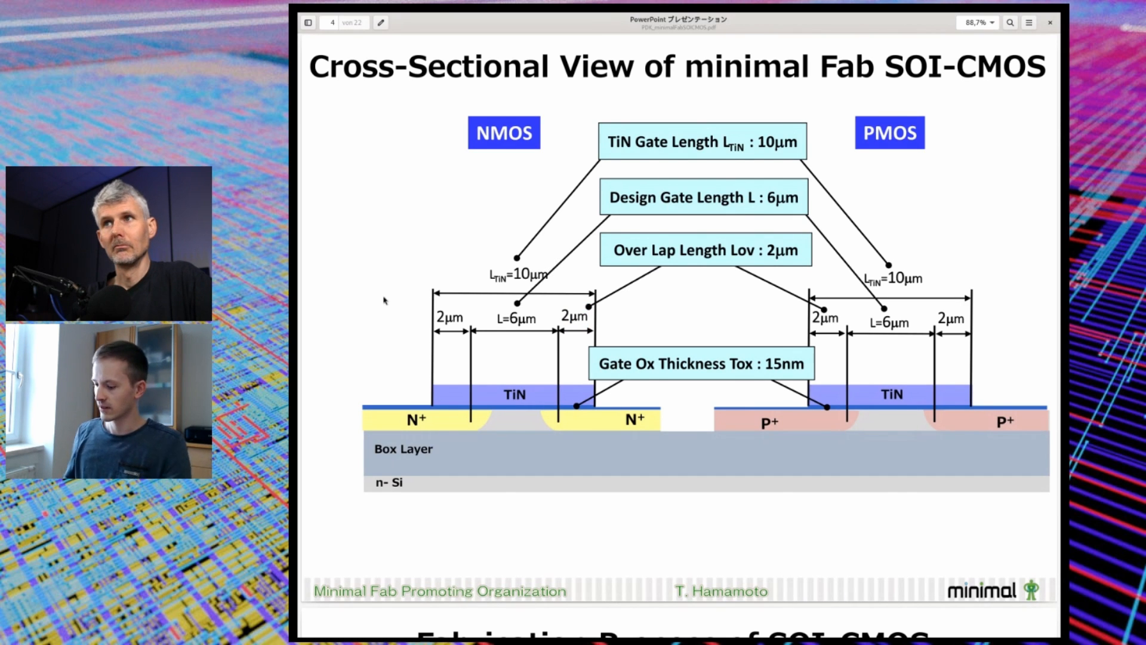
key("right")
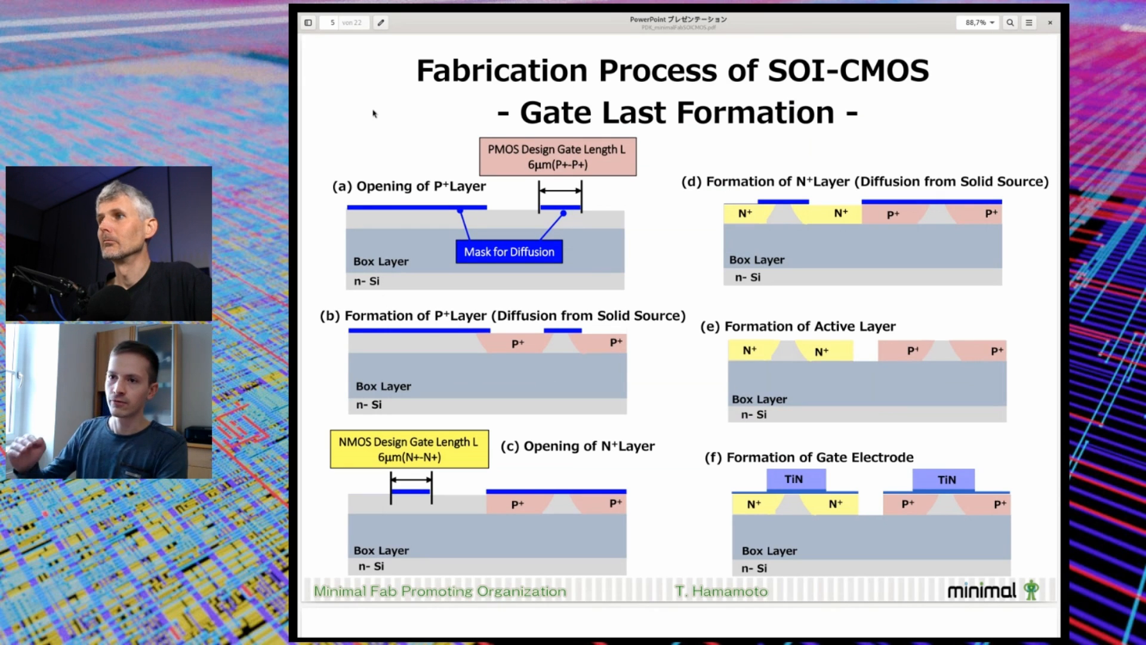
mouse_move(374, 45)
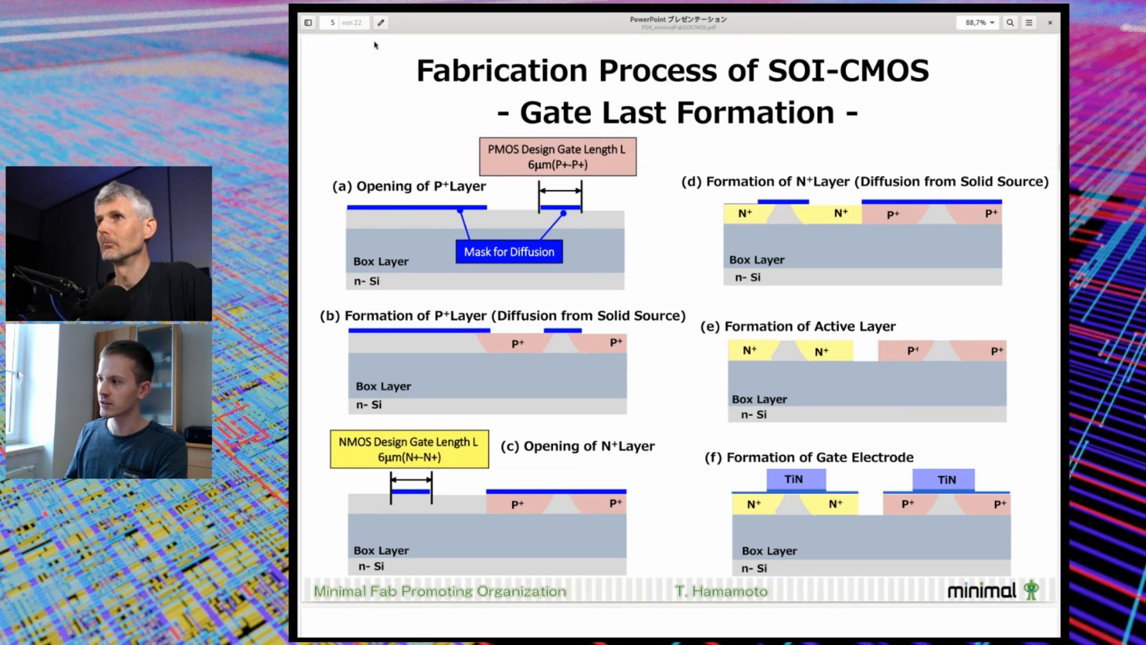
mouse_move(618, 354)
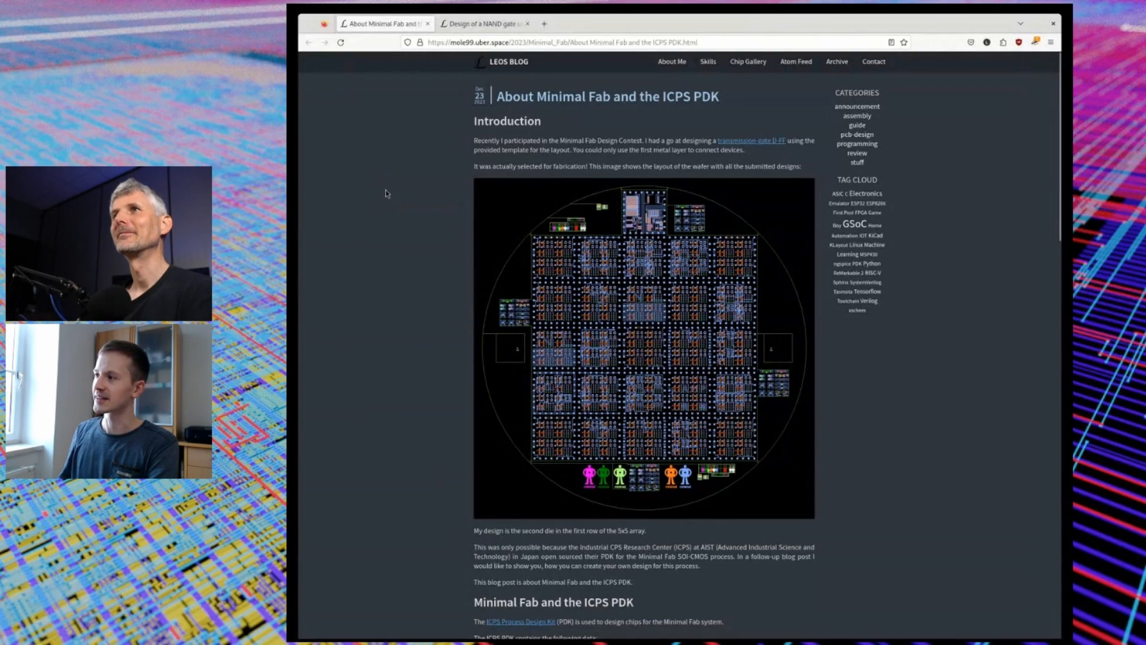
mouse_move(398, 153)
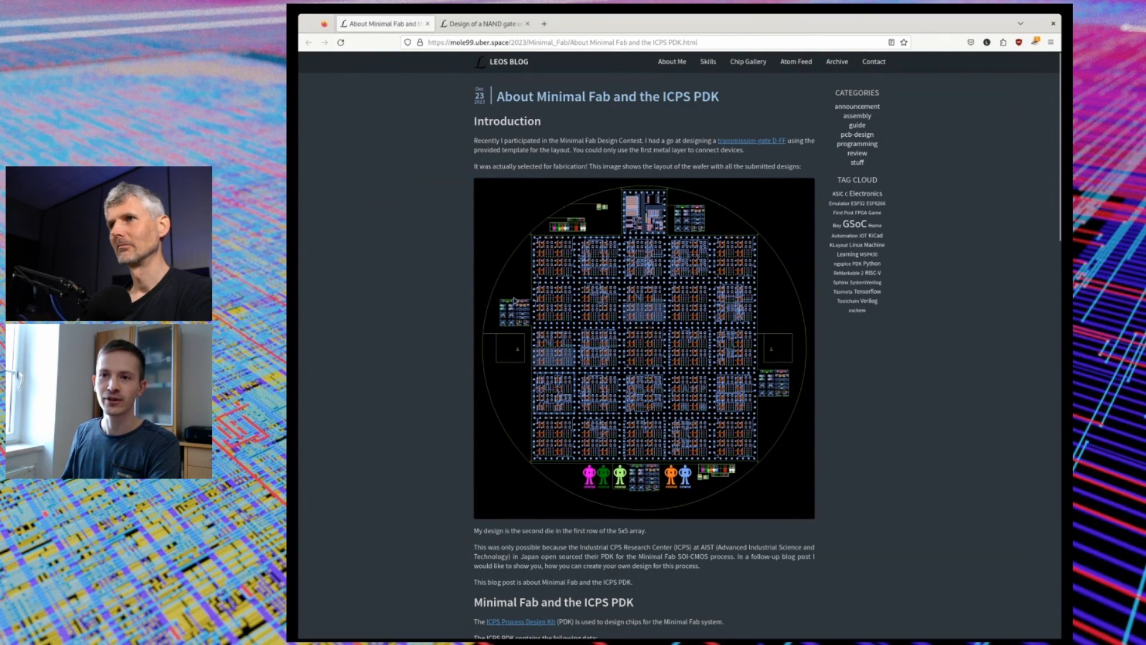
Scroll past the wafer image to the 'Minimal Fab and the ICPS PDK' section listing PDK contents.
scroll("down", 3)
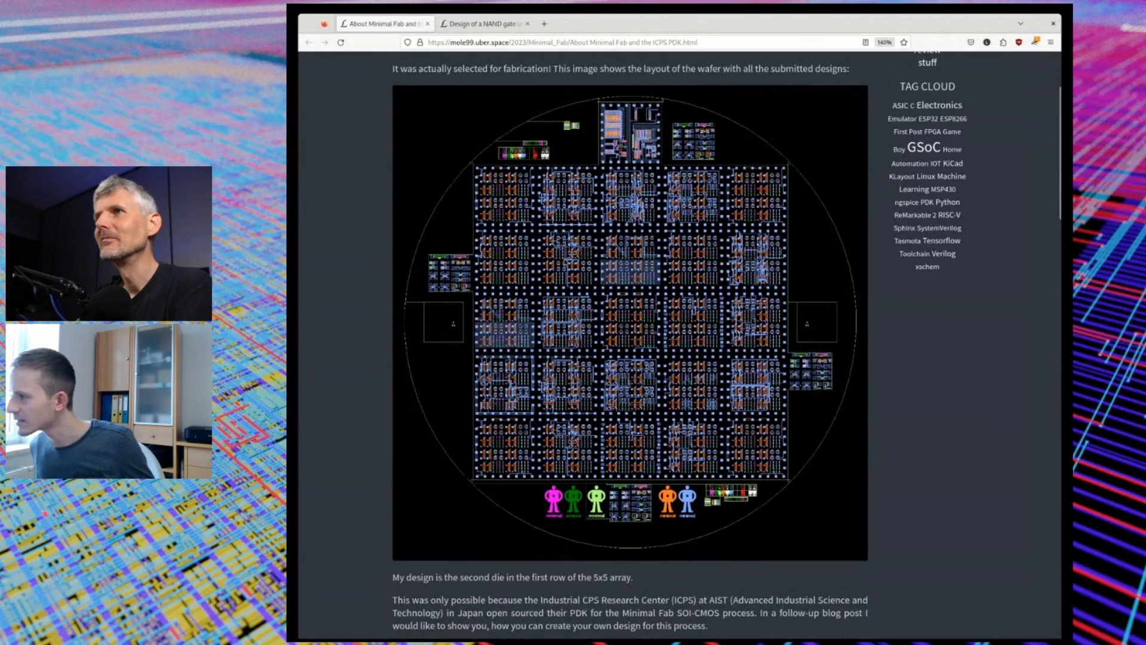
scroll("down", 3)
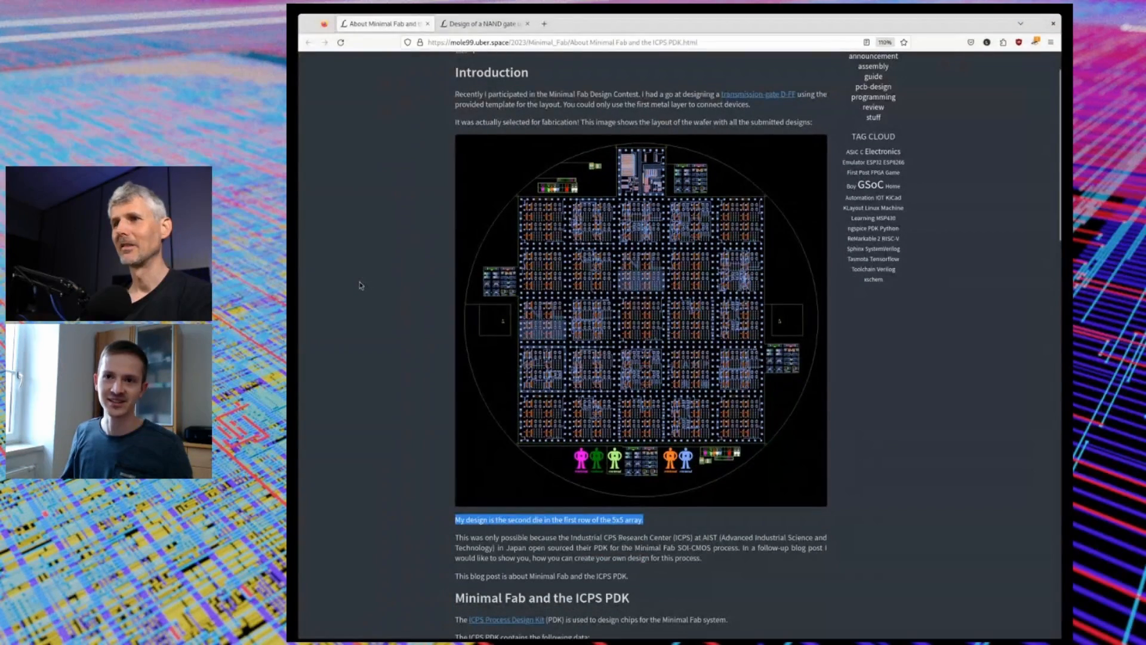
scroll("down", 3)
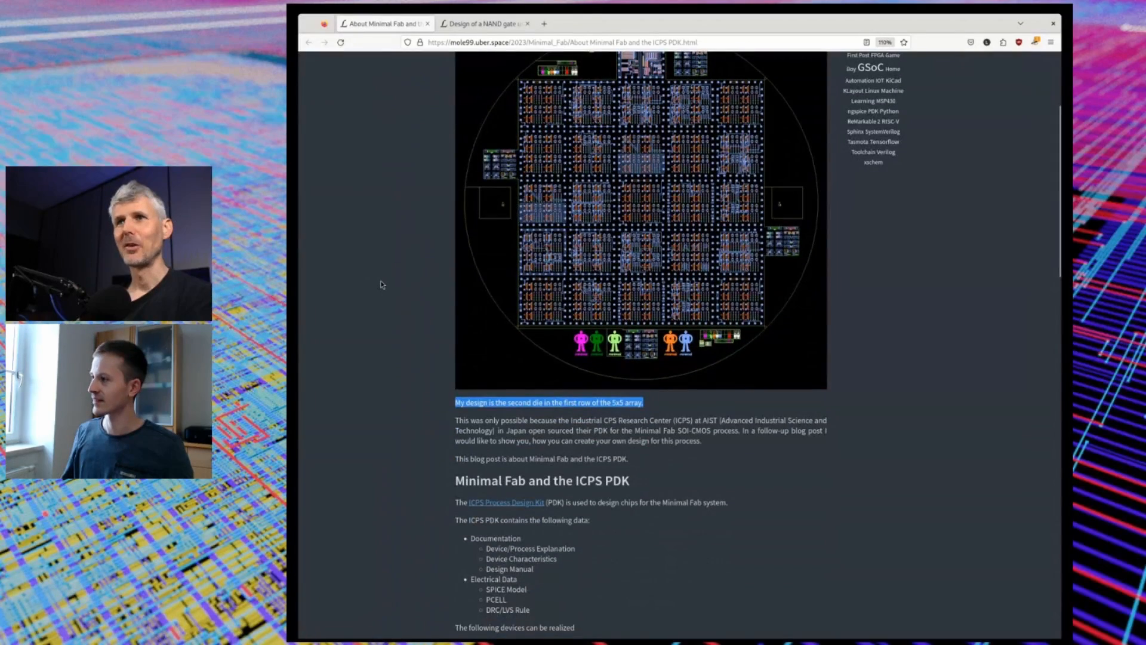
scroll("down", 3)
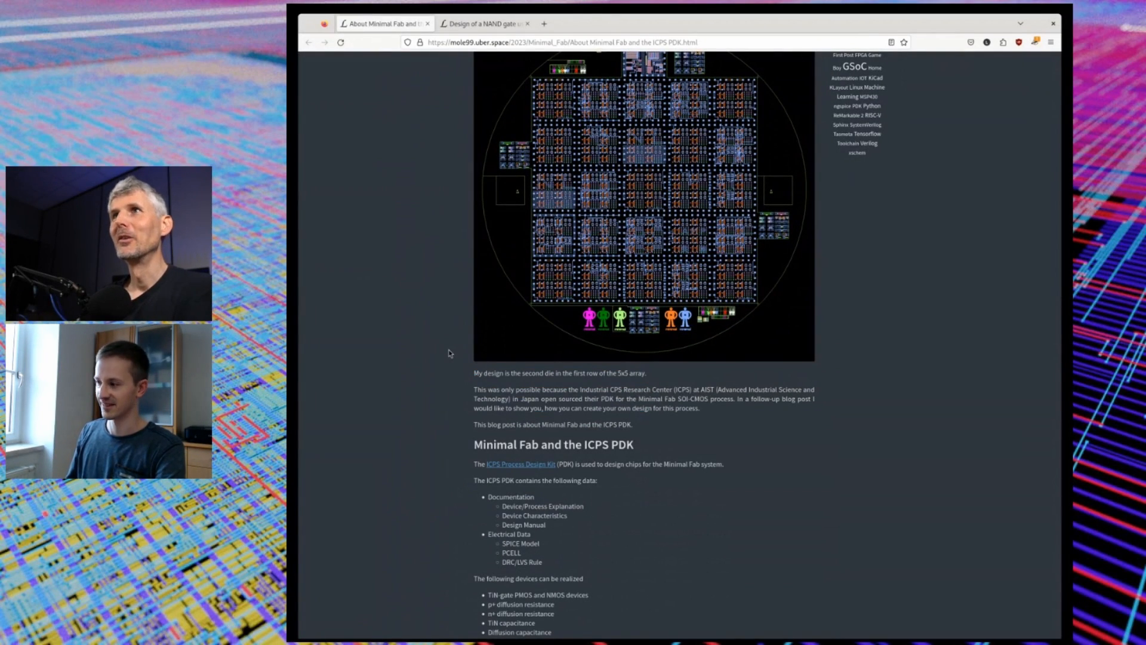
scroll("down", 3)
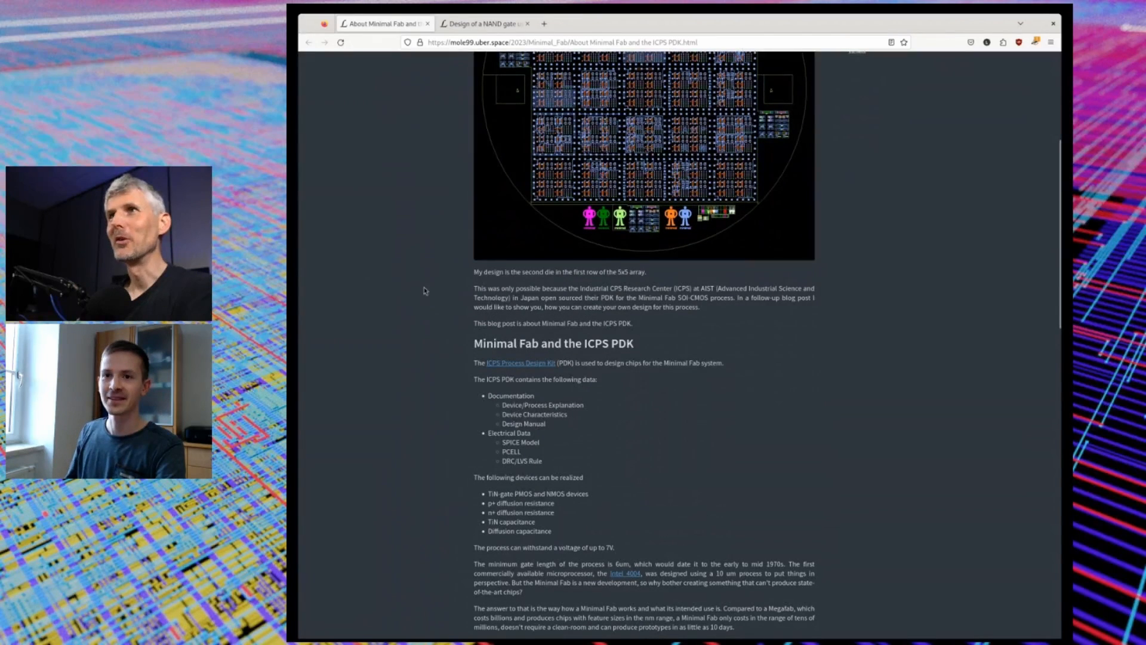
mouse_move(411, 261)
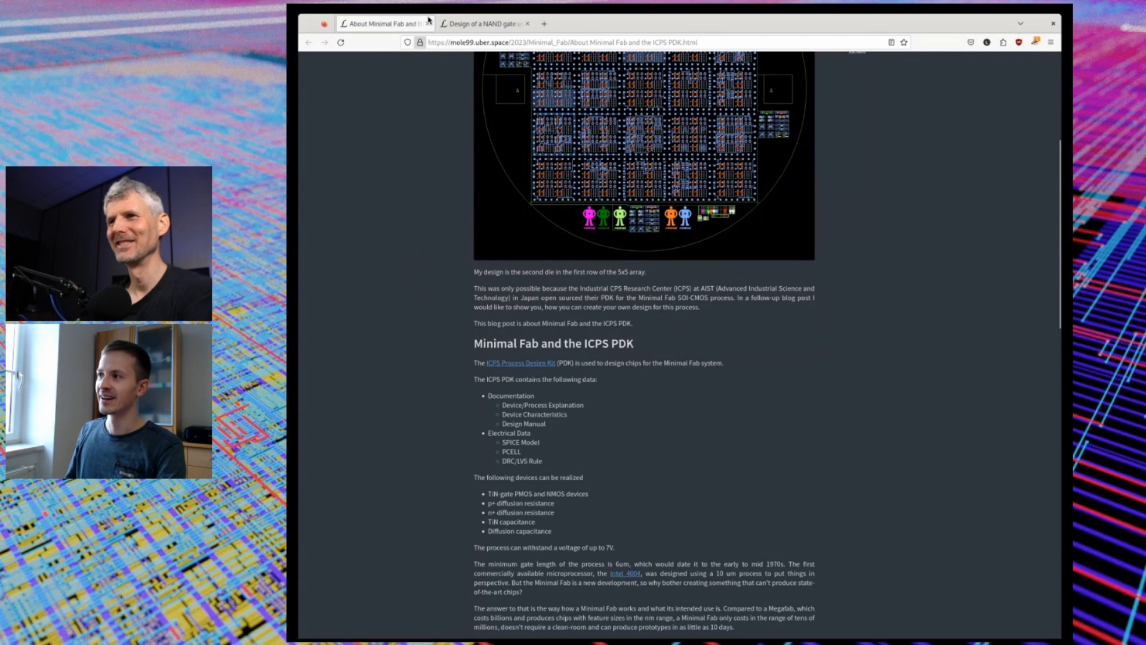
Switch to the NAND gate tutorial post and scroll to its completed NAND layout image.
left_click(482, 24)
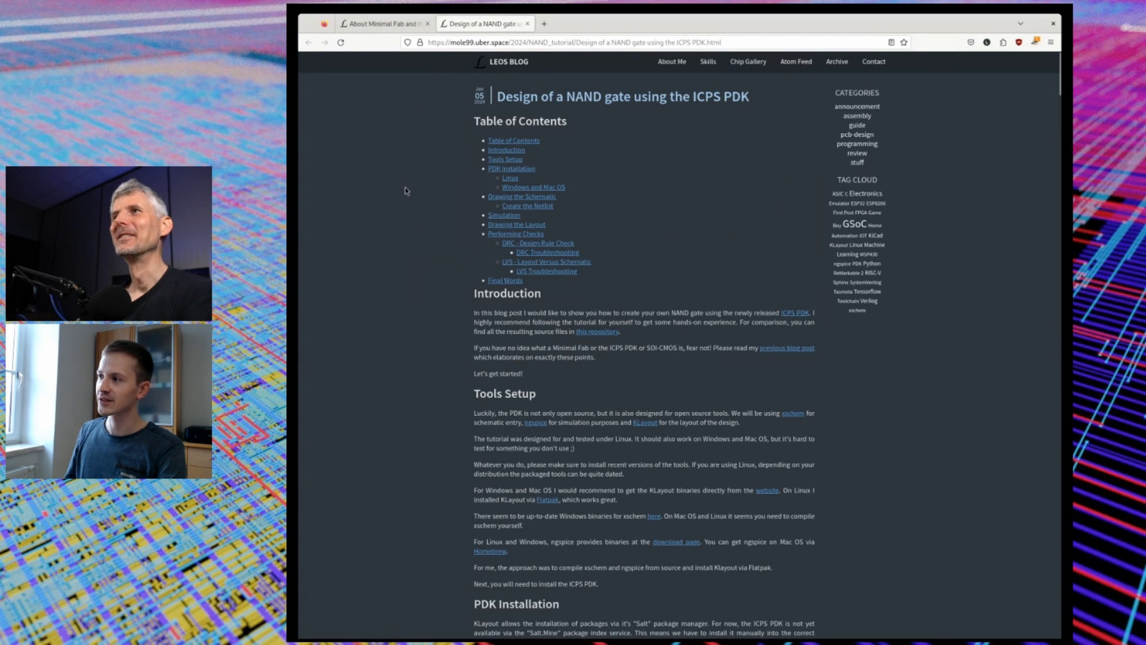
scroll("down", 3)
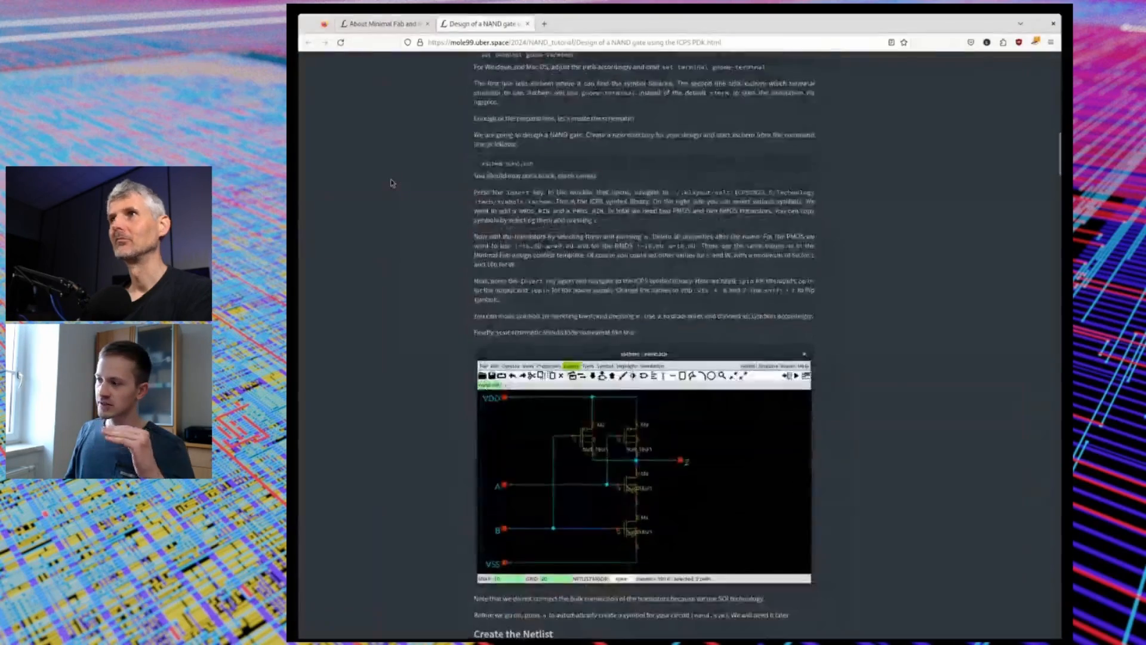
scroll("down", 3)
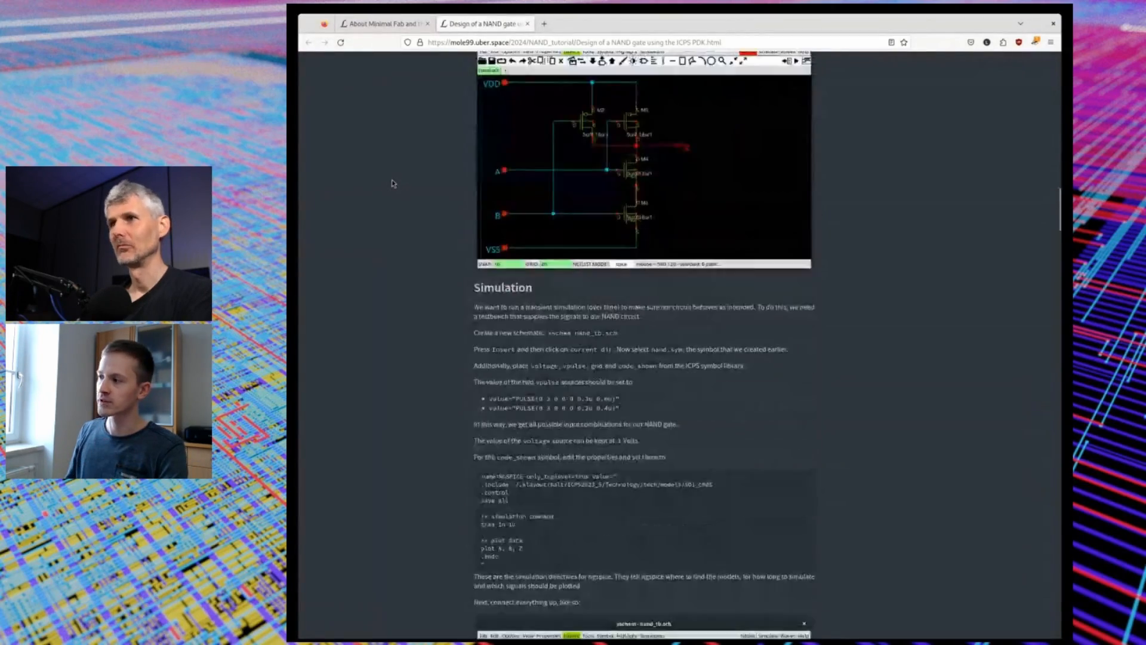
scroll("down", 3)
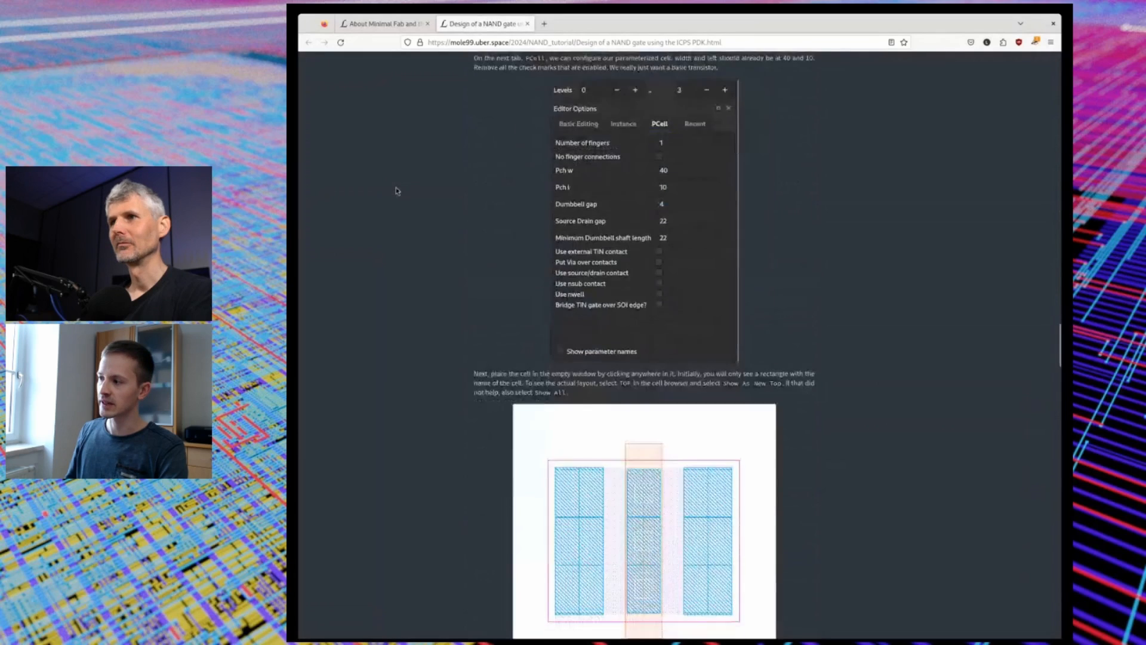
scroll("down", 3)
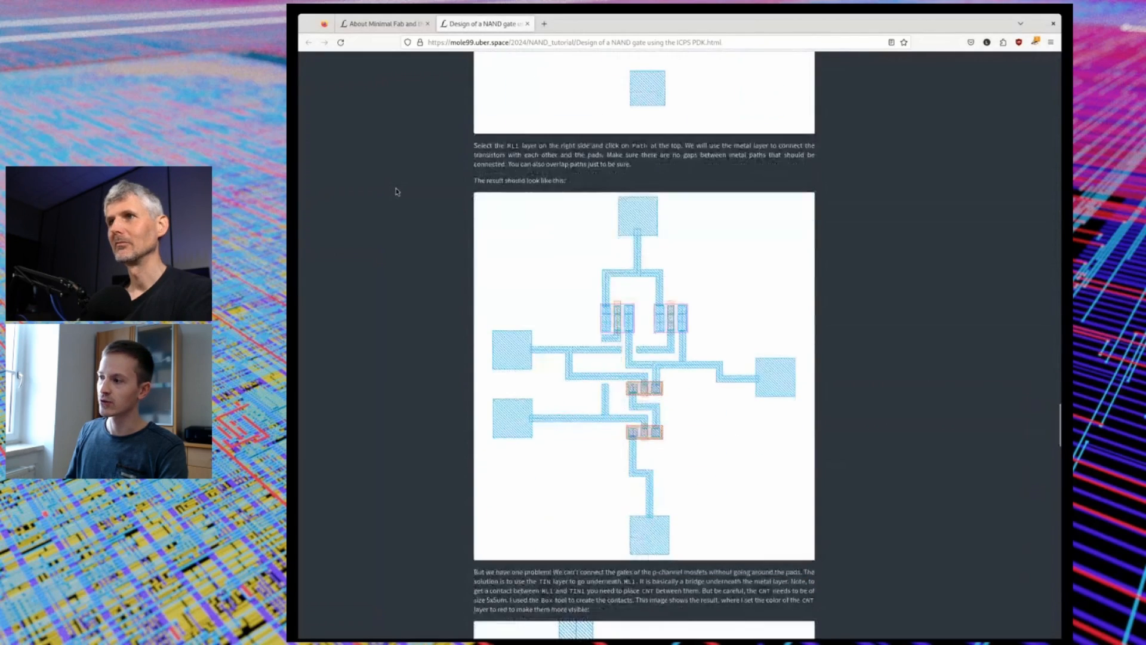
scroll("down", 3)
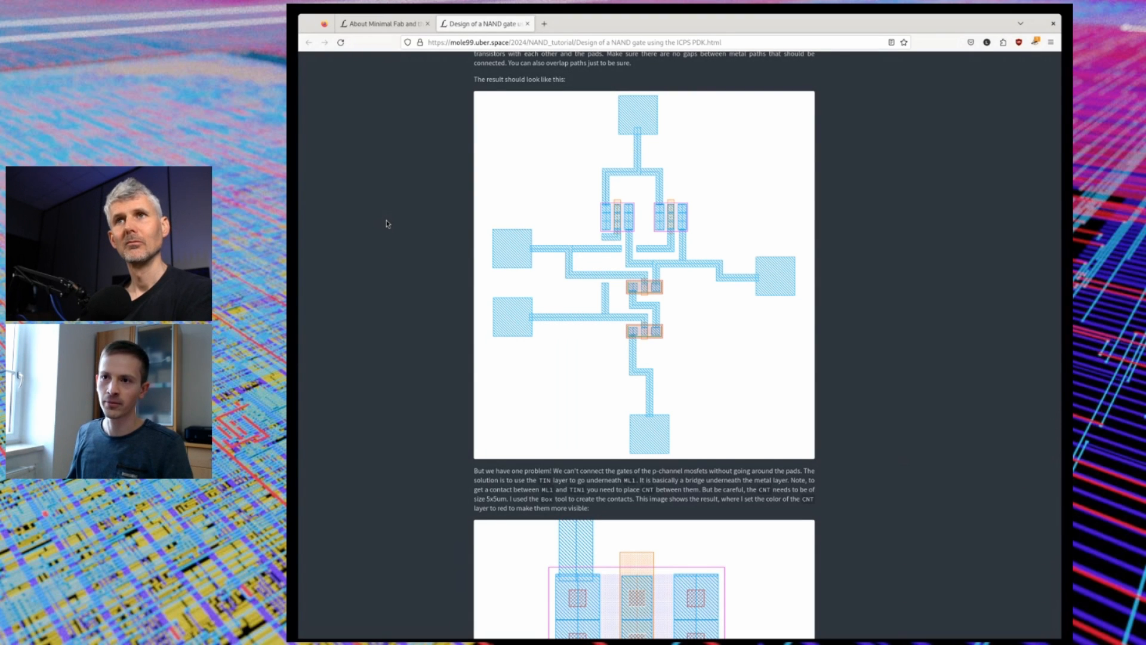
scroll("down", 3)
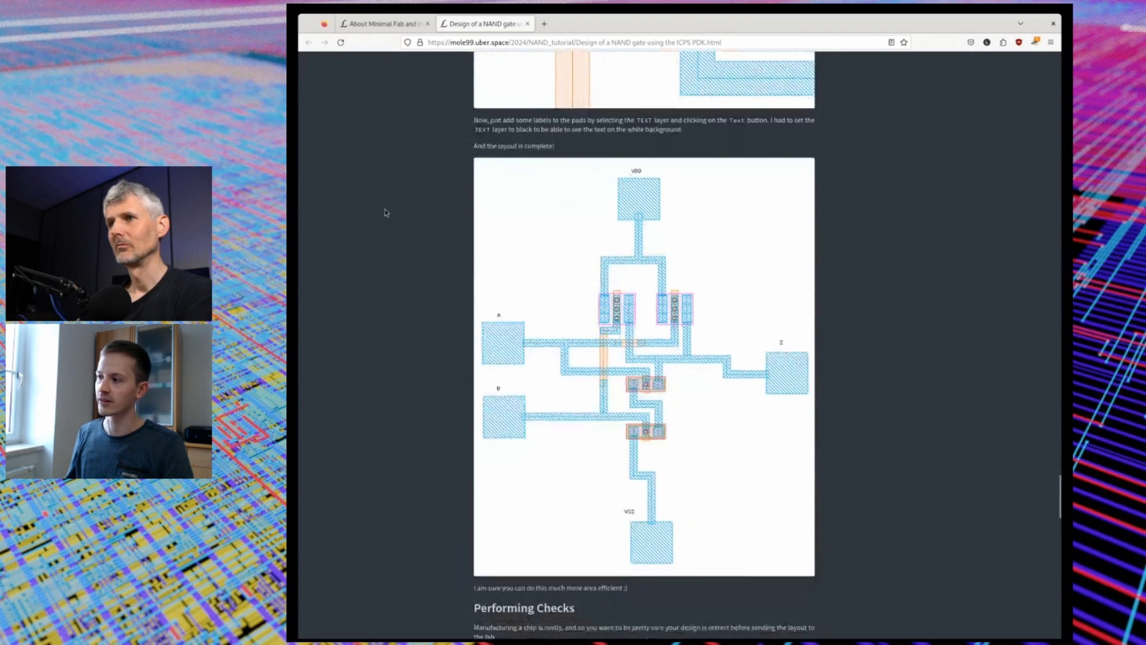
scroll("down", 3)
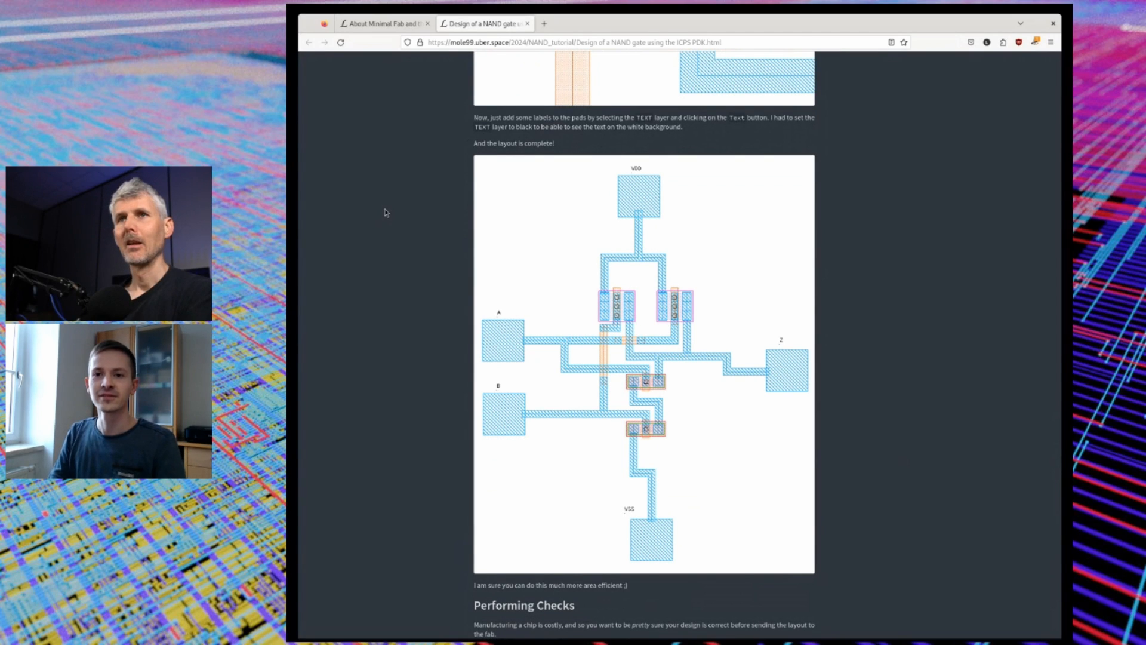